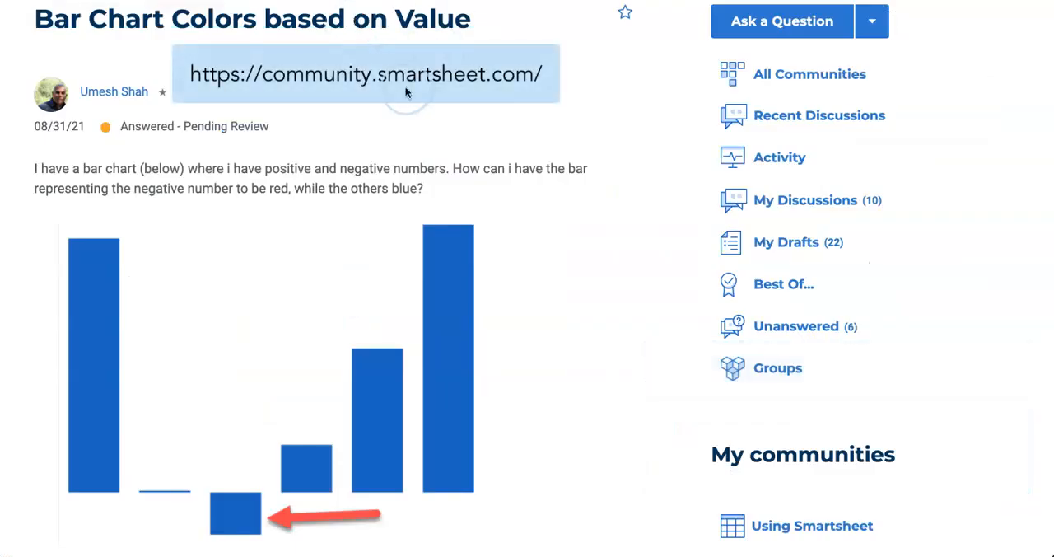
pyautogui.moveTo(120, 155)
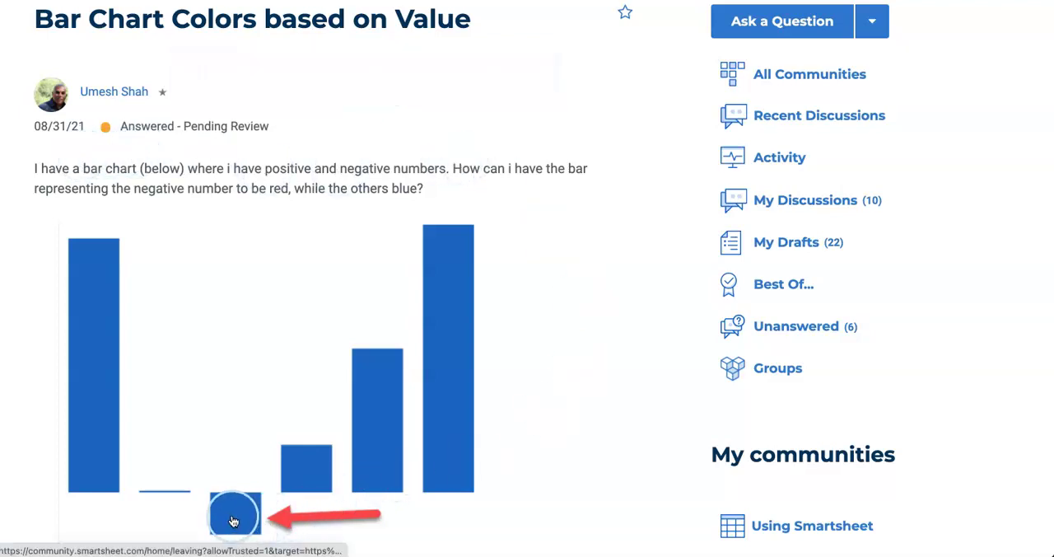
pyautogui.moveTo(460, 349)
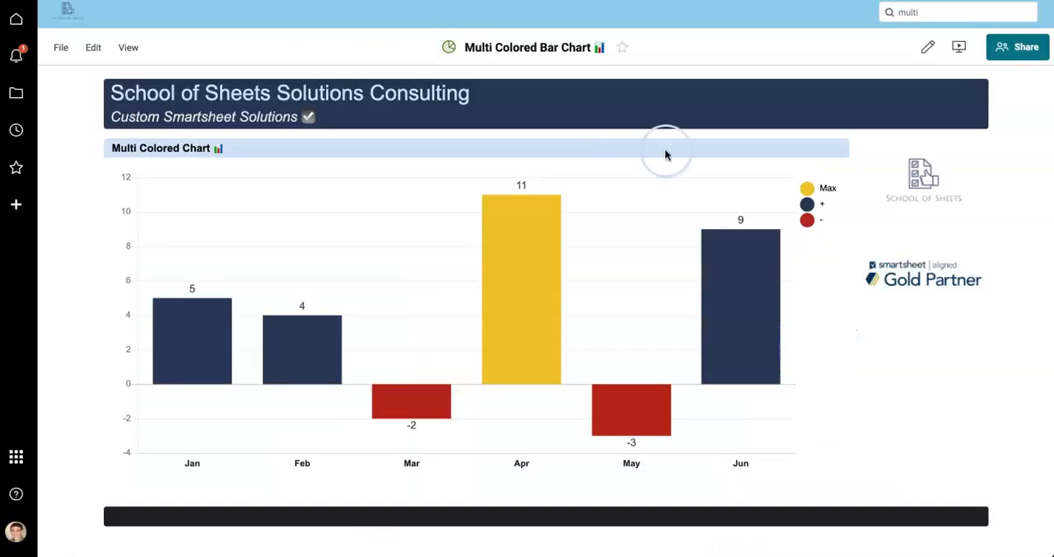
pyautogui.moveTo(657, 194)
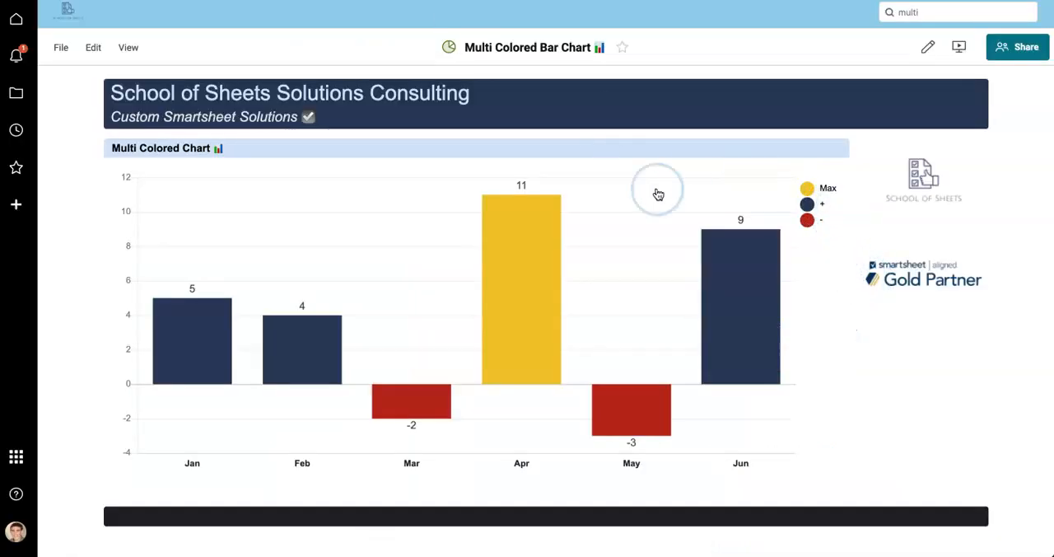
pyautogui.moveTo(529, 213)
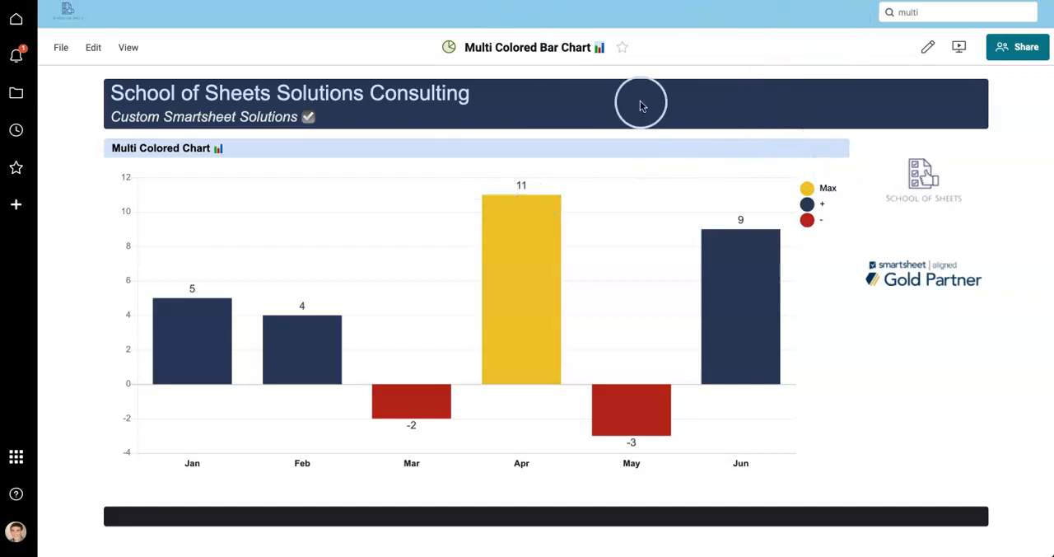
pyautogui.moveTo(389, 164)
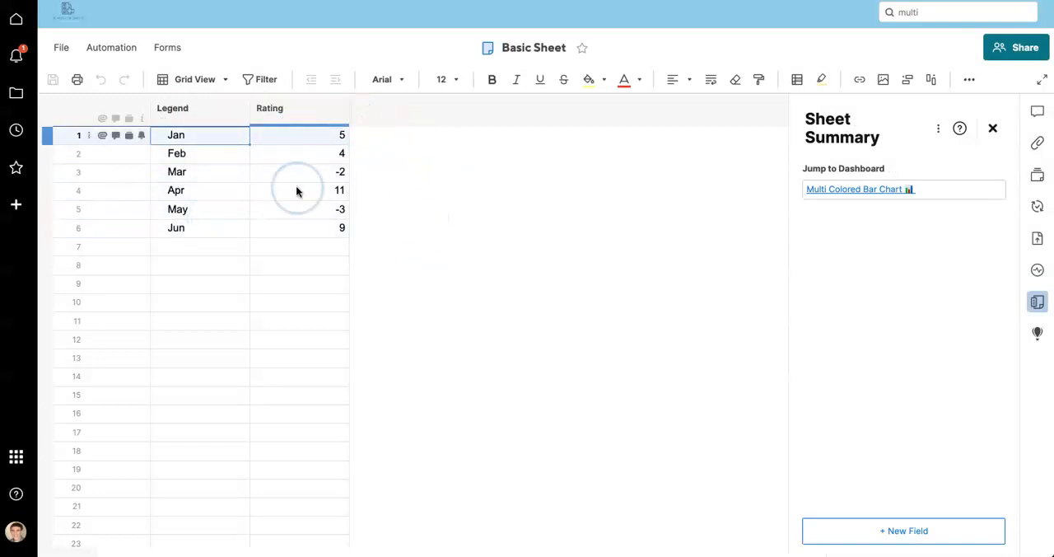
# - Return from Sheet Summary to the Multi Colored Bar Chart dashboard in editing mode
pyautogui.click(172, 108)
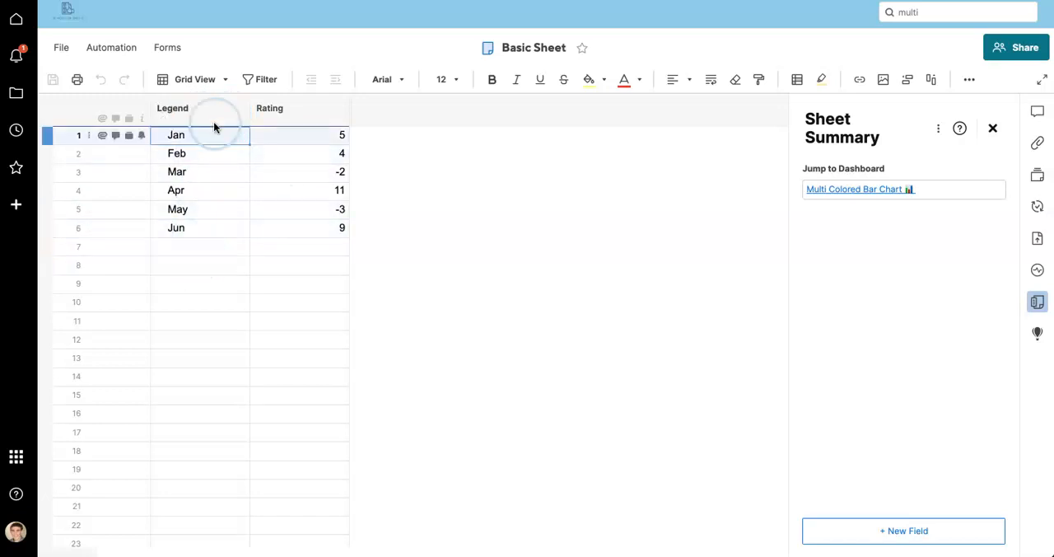
pyautogui.click(311, 264)
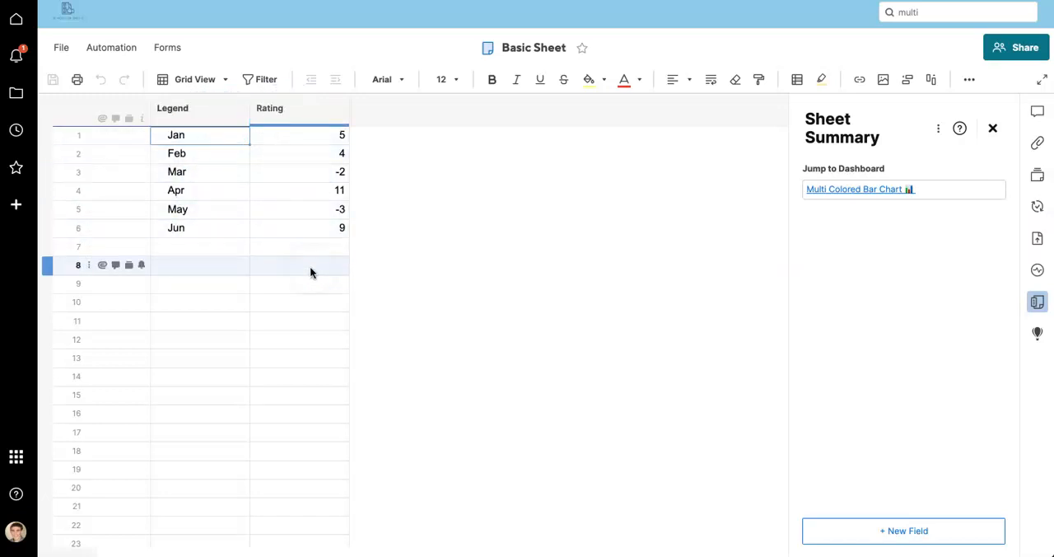
pyautogui.click(280, 108)
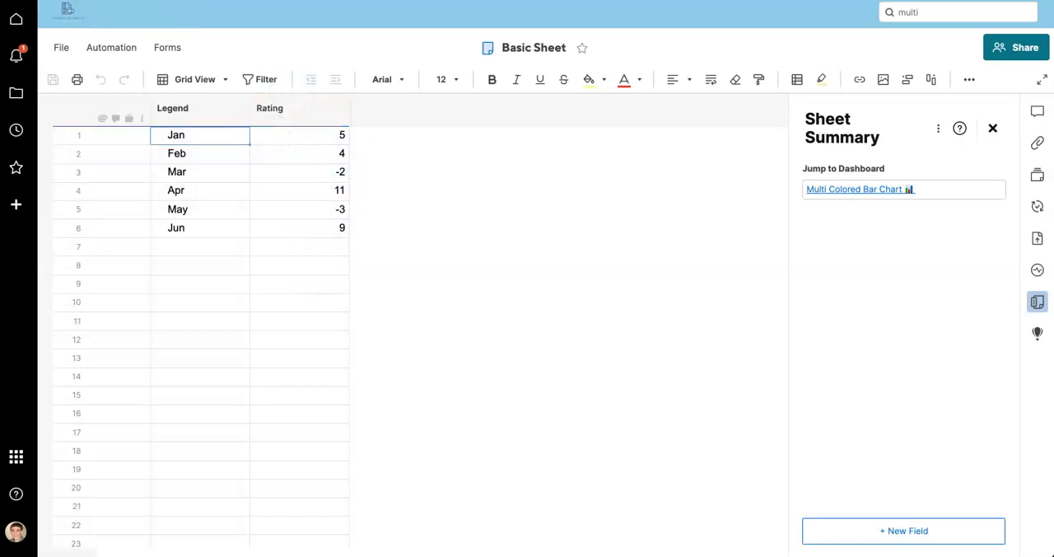
pyautogui.click(858, 189)
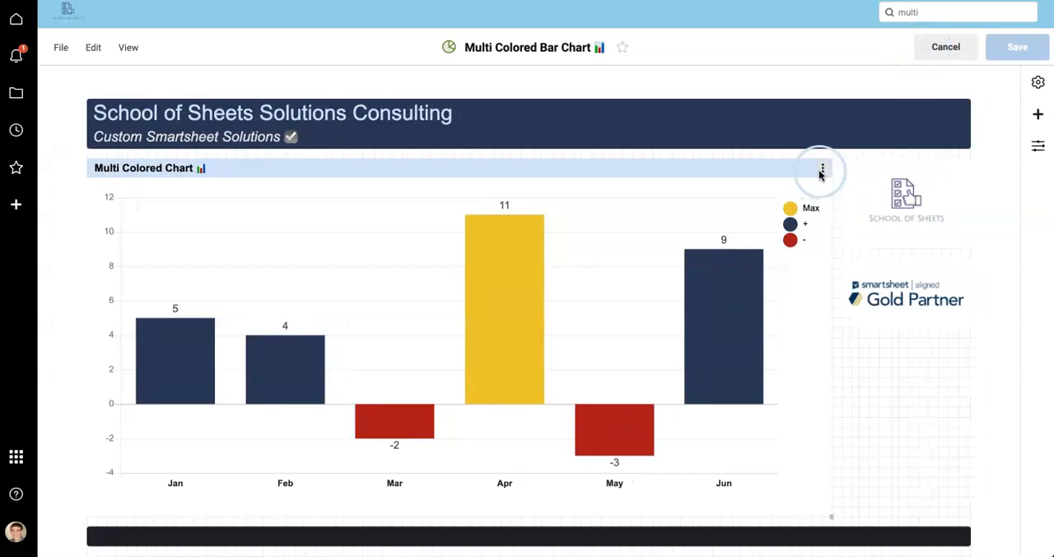
# - Point the chart widget at the Rating column data and make it a column chart
pyautogui.click(821, 169)
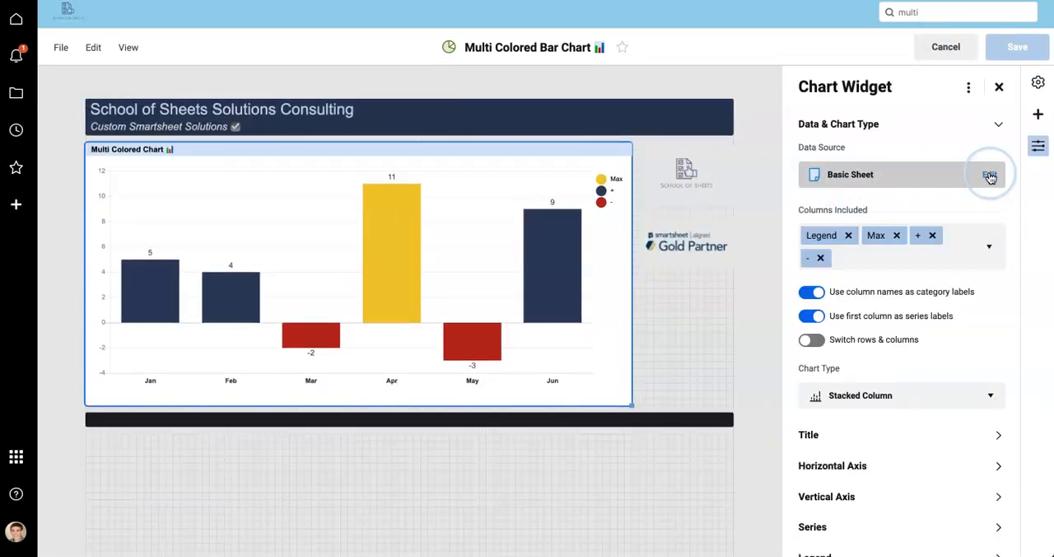
pyautogui.click(988, 173)
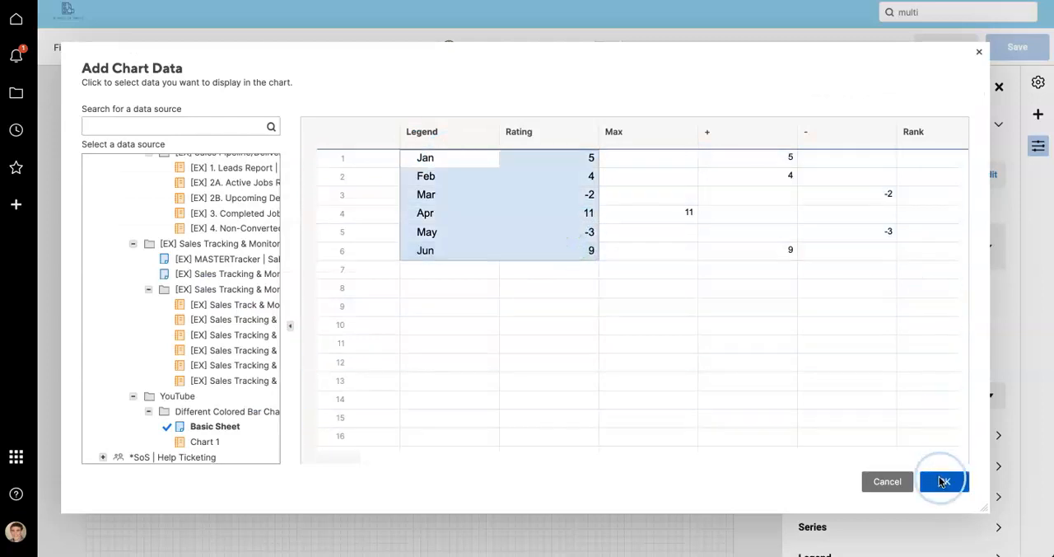
pyautogui.click(940, 481)
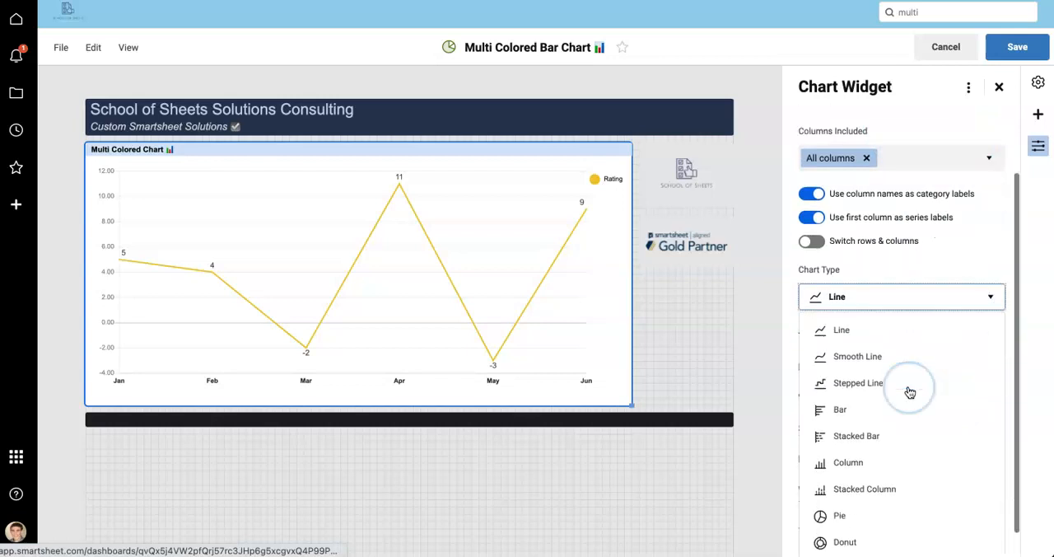
pyautogui.click(848, 462)
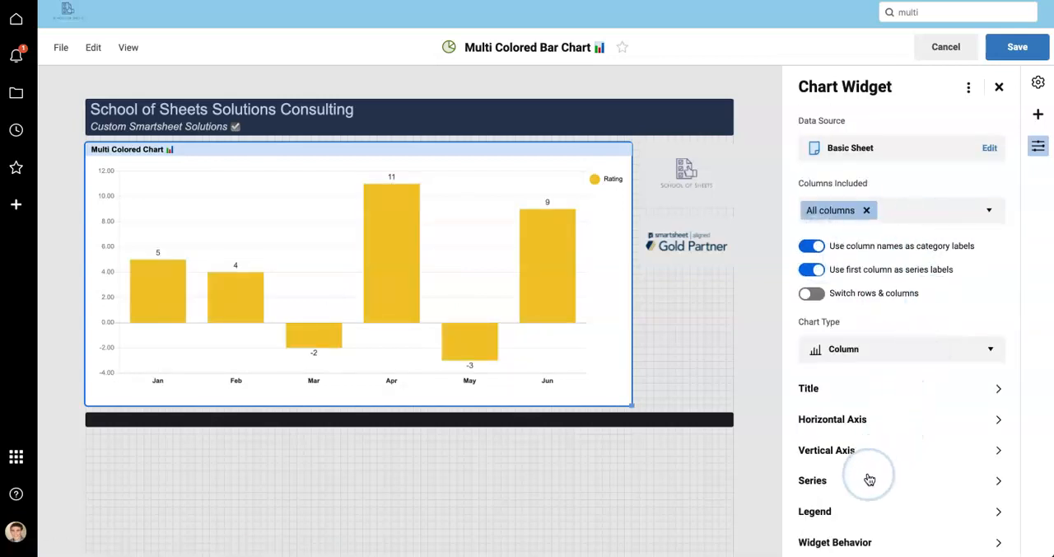
# - Colour the Rating series bars dark navy and save the dashboard
pyautogui.click(811, 480)
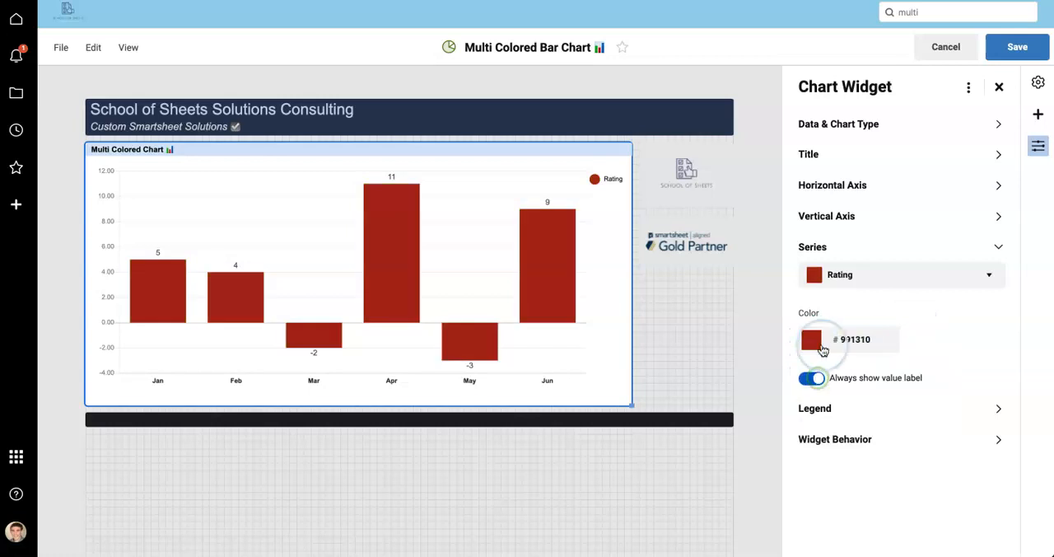
pyautogui.click(813, 339)
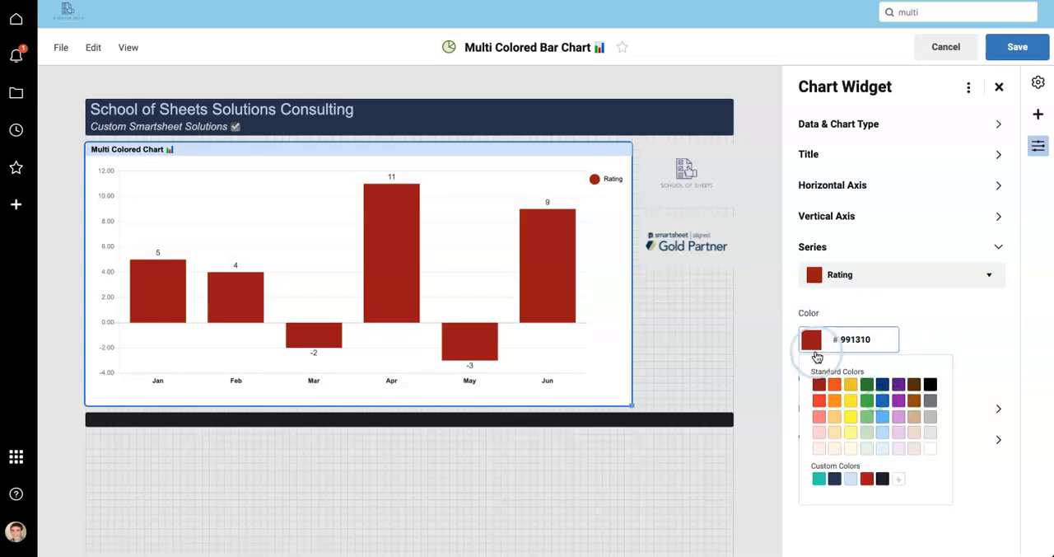
pyautogui.click(934, 386)
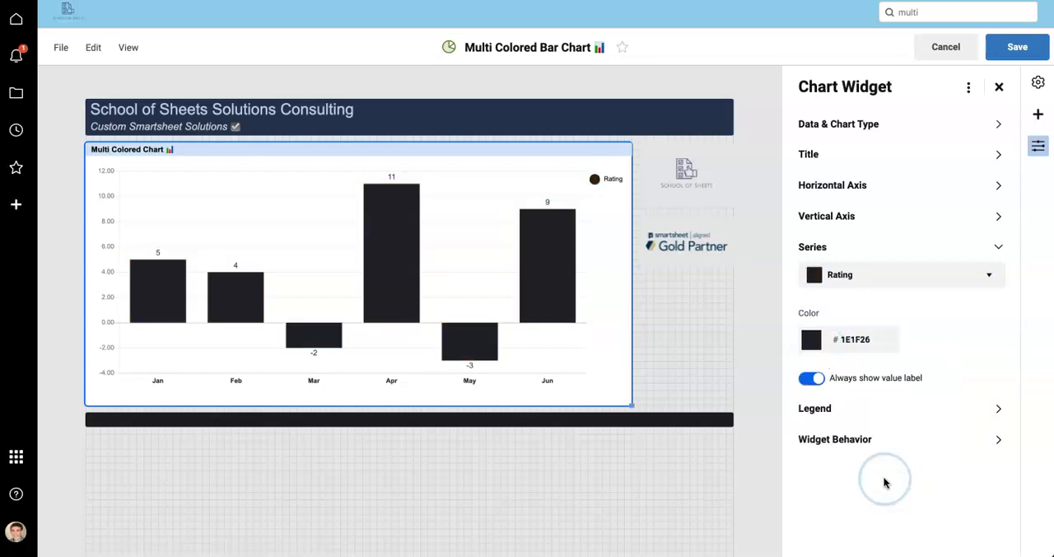
pyautogui.click(812, 339)
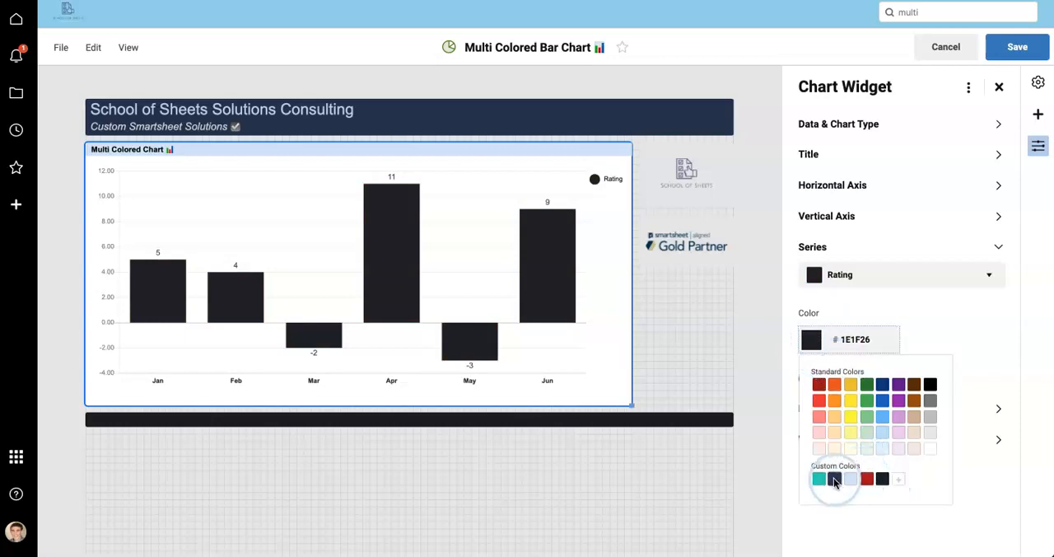
pyautogui.click(834, 480)
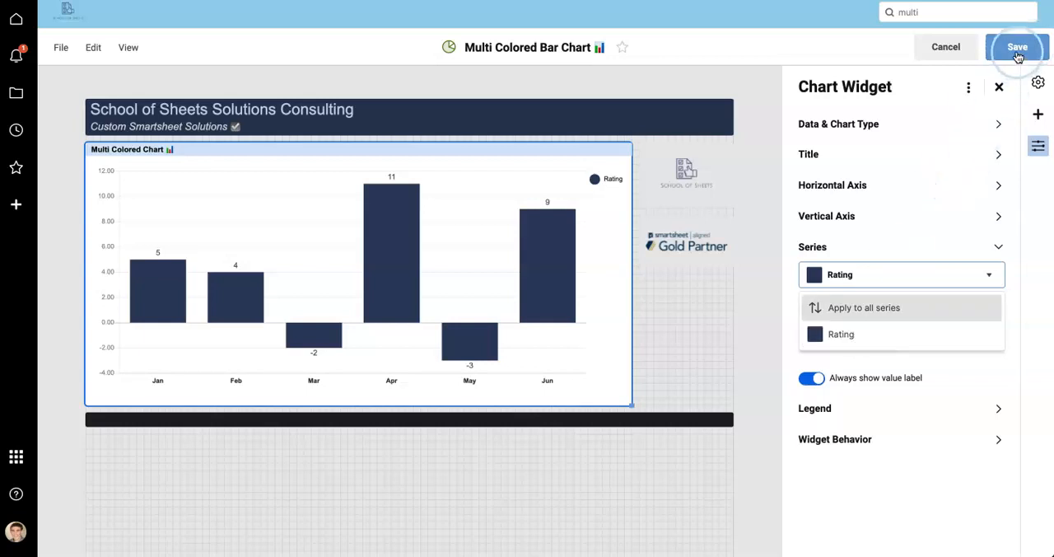
pyautogui.click(1015, 46)
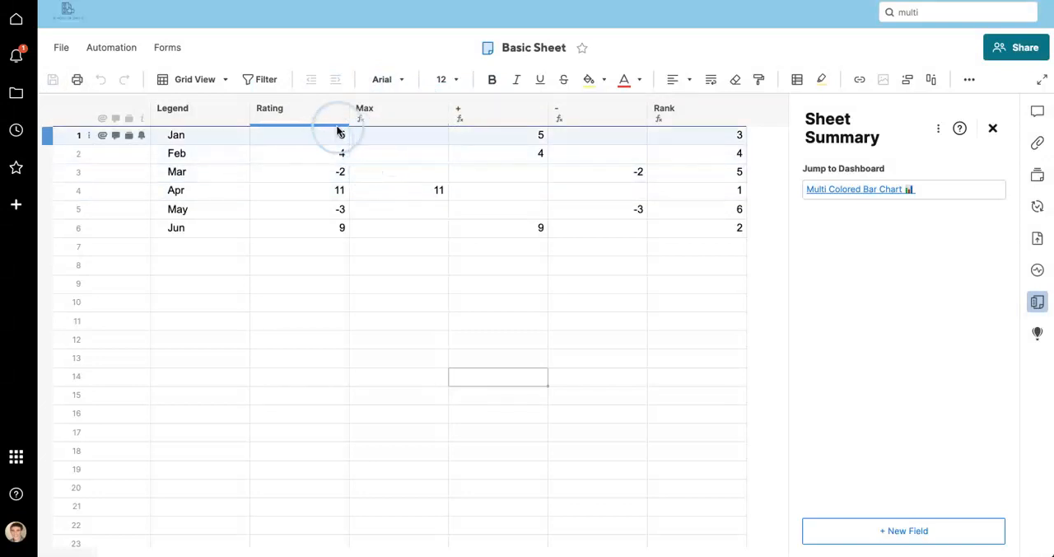
# - Delete the Max and Rank columns from Basic Sheet
pyautogui.click(592, 109)
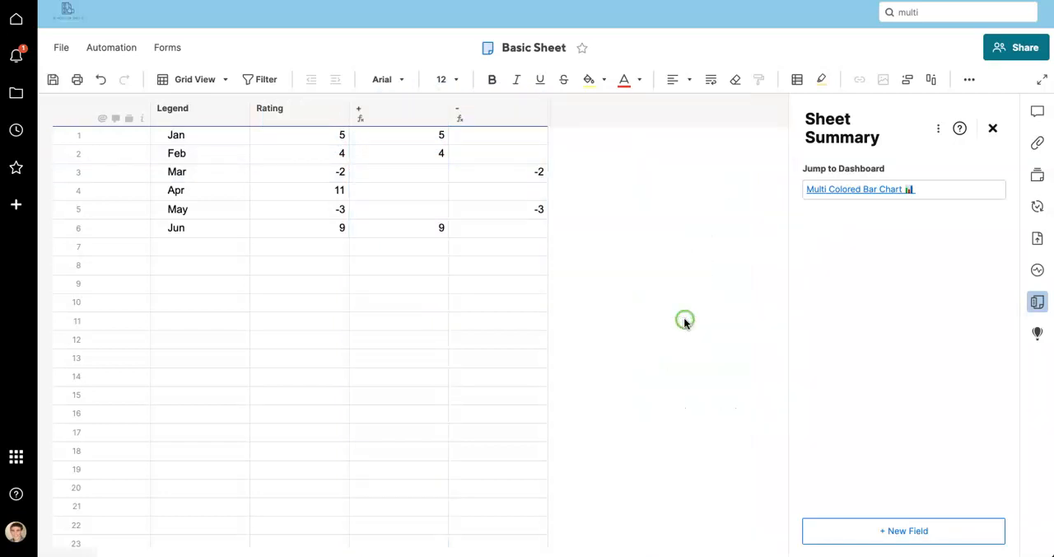
pyautogui.click(494, 109)
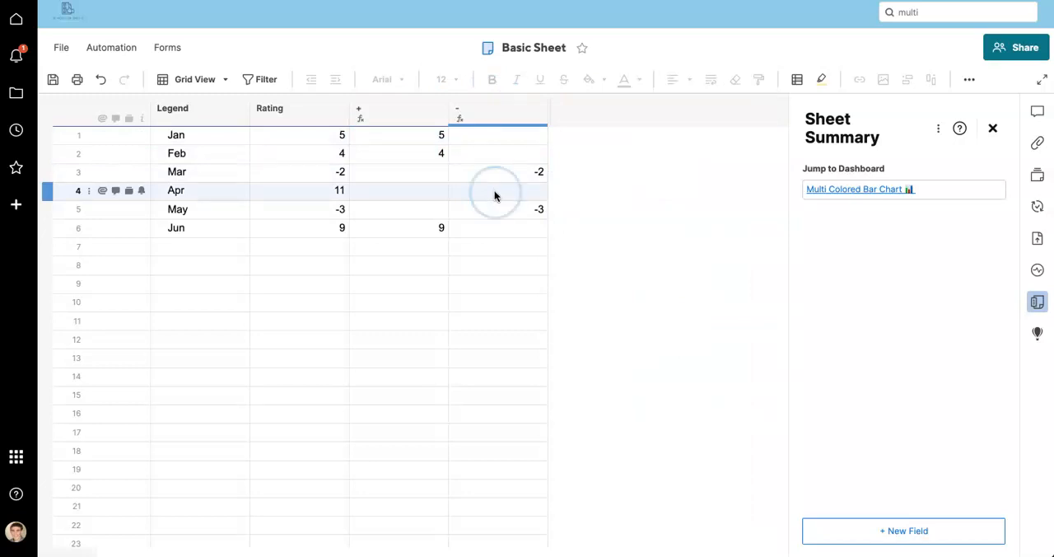
pyautogui.click(497, 112)
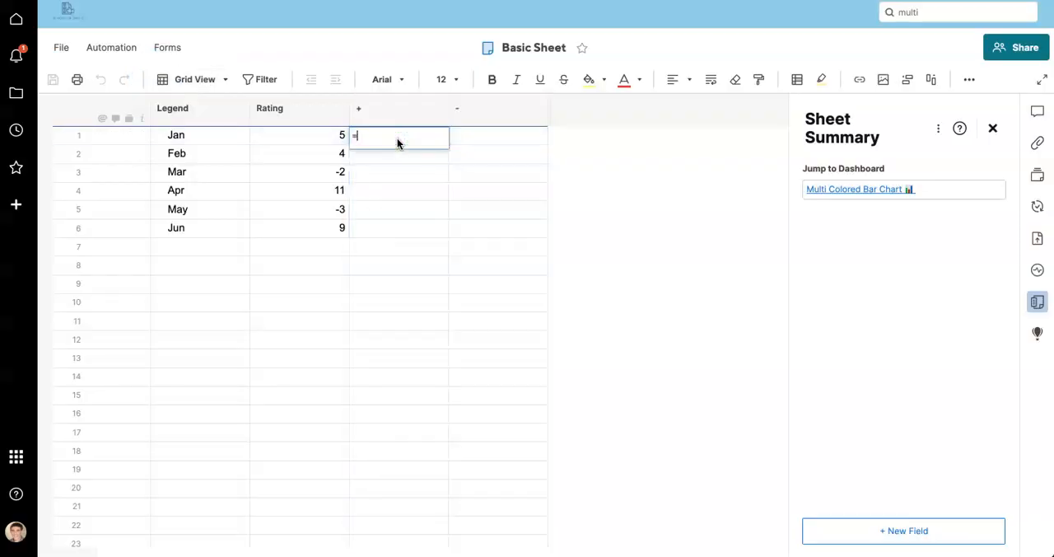
# - Build IF column formulas putting positive ratings in + and negative ratings in -
pyautogui.write('IF(')
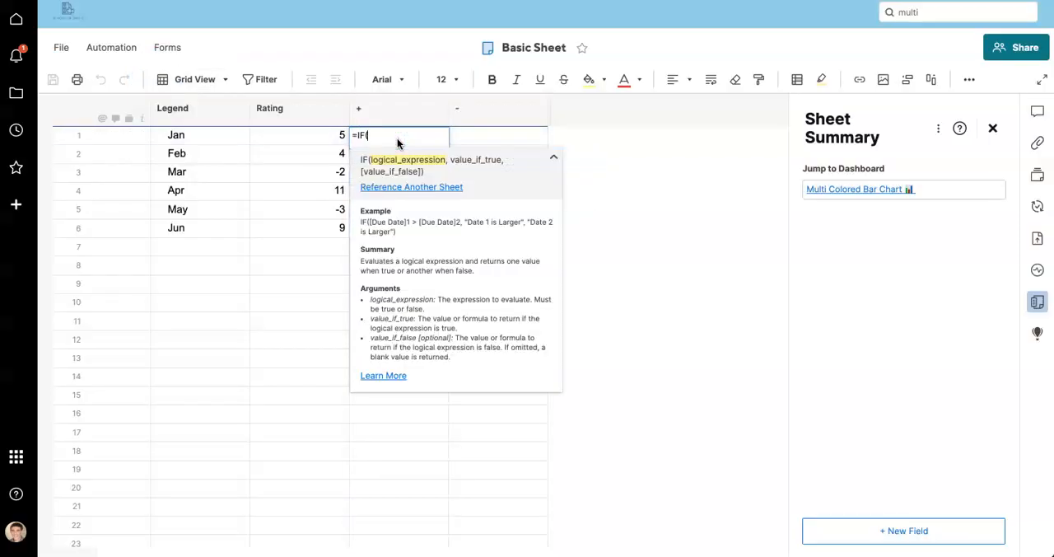
pyautogui.click(299, 135)
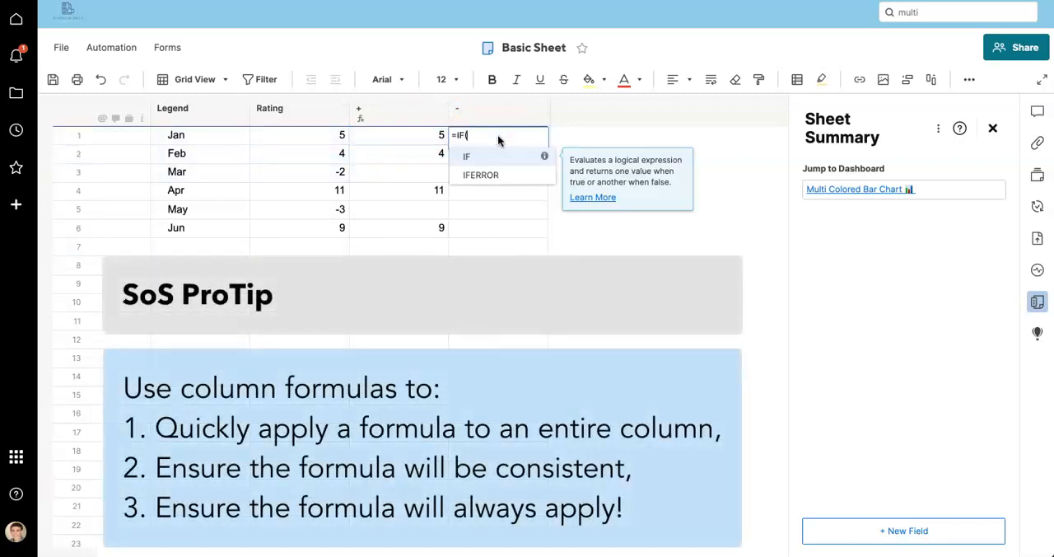
pyautogui.click(317, 136)
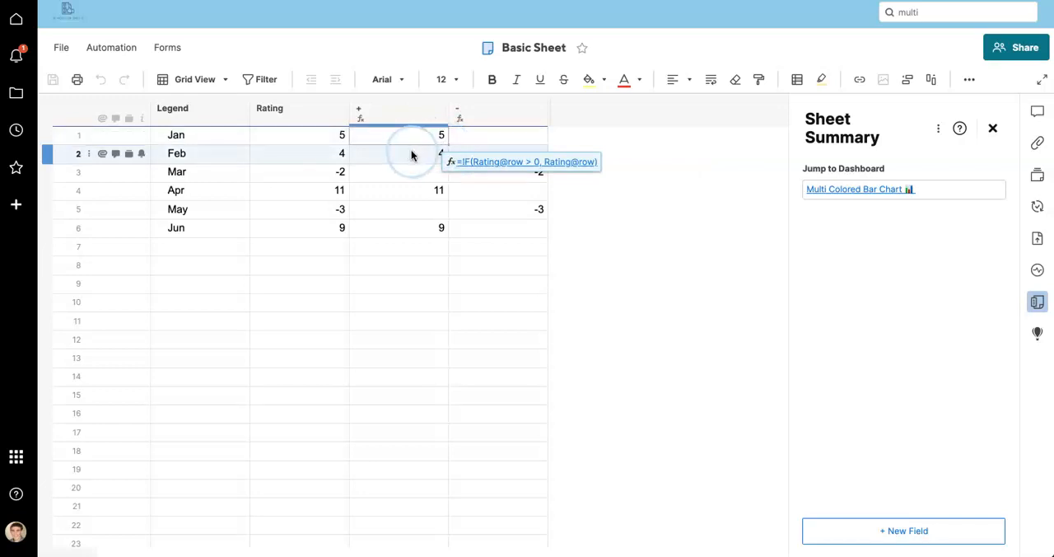
pyautogui.click(405, 134)
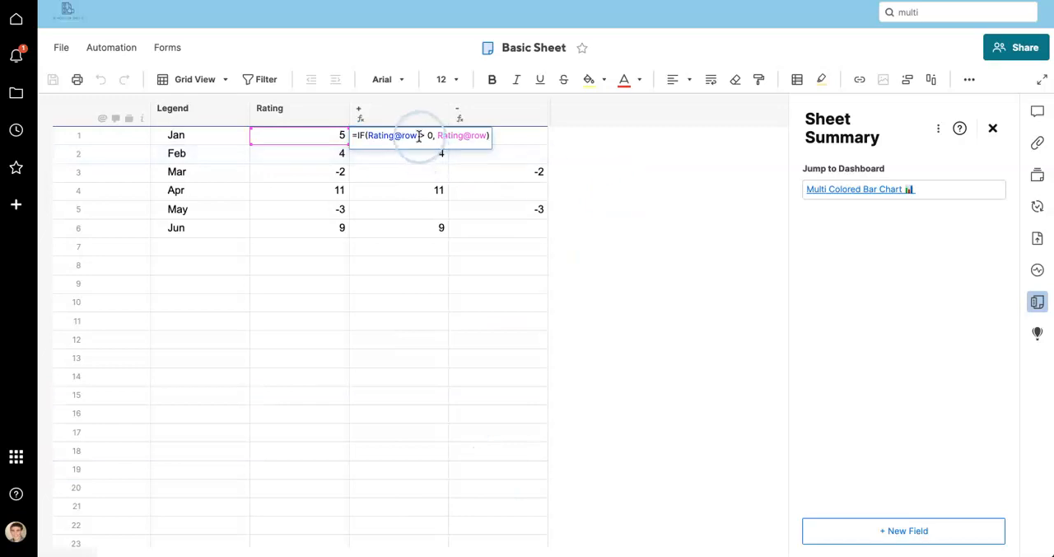
pyautogui.press('Enter')
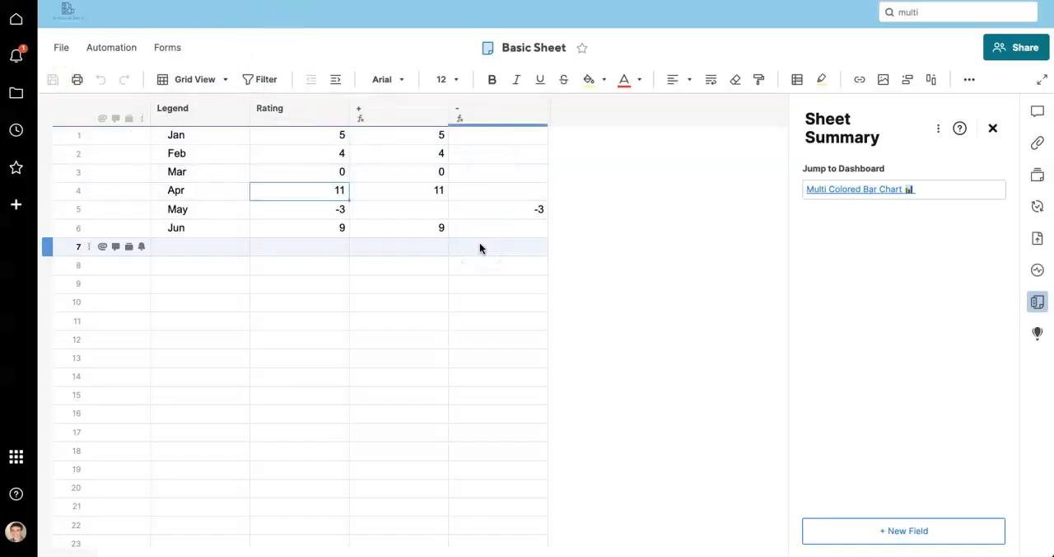
# - Select the + and Rating columns, then go to the Multi Colored Bar Chart dashboard
pyautogui.click(398, 108)
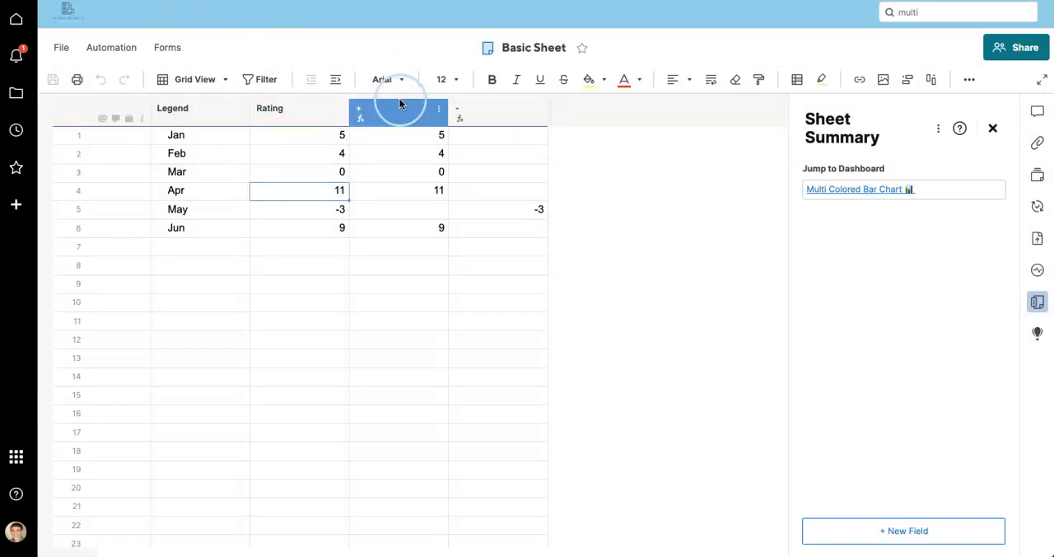
pyautogui.click(280, 108)
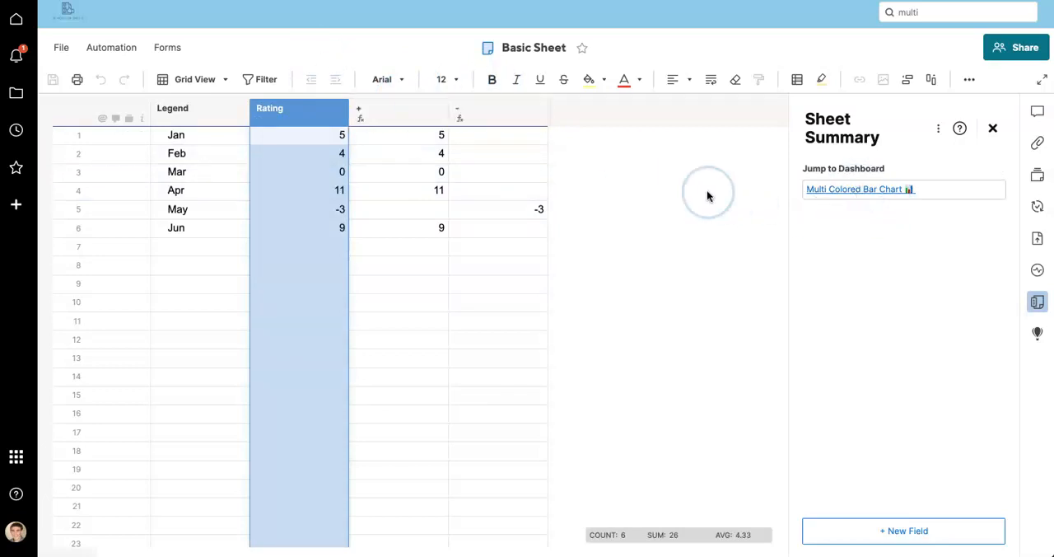
pyautogui.click(854, 188)
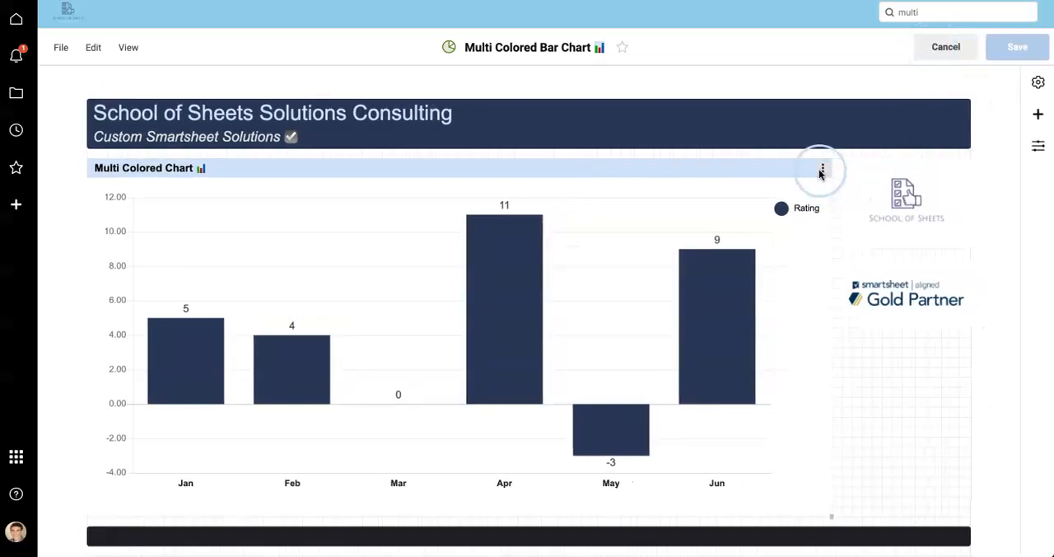
# - Chart only Legend, + and - as stacked columns in the dashboard widget
pyautogui.click(820, 171)
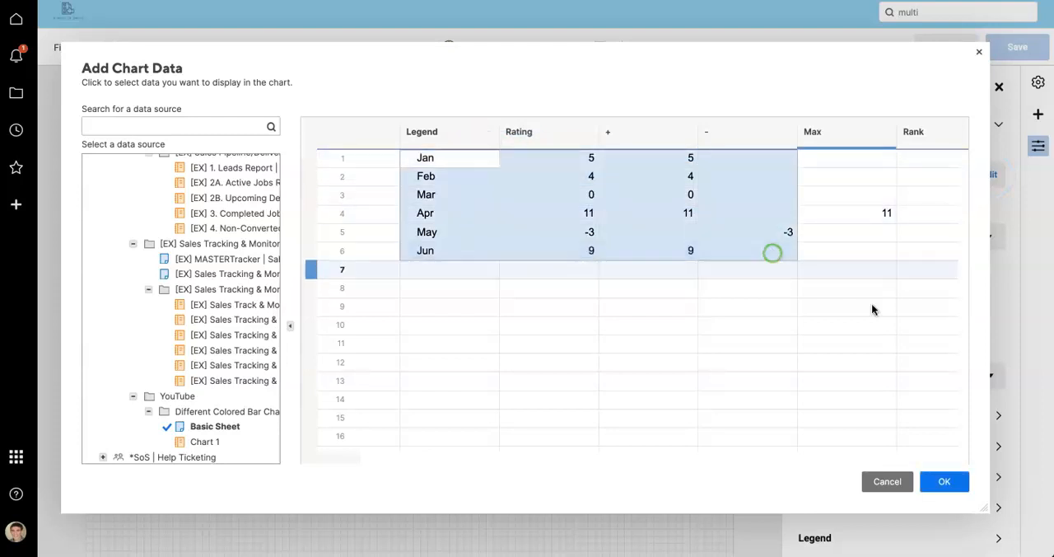
pyautogui.click(946, 481)
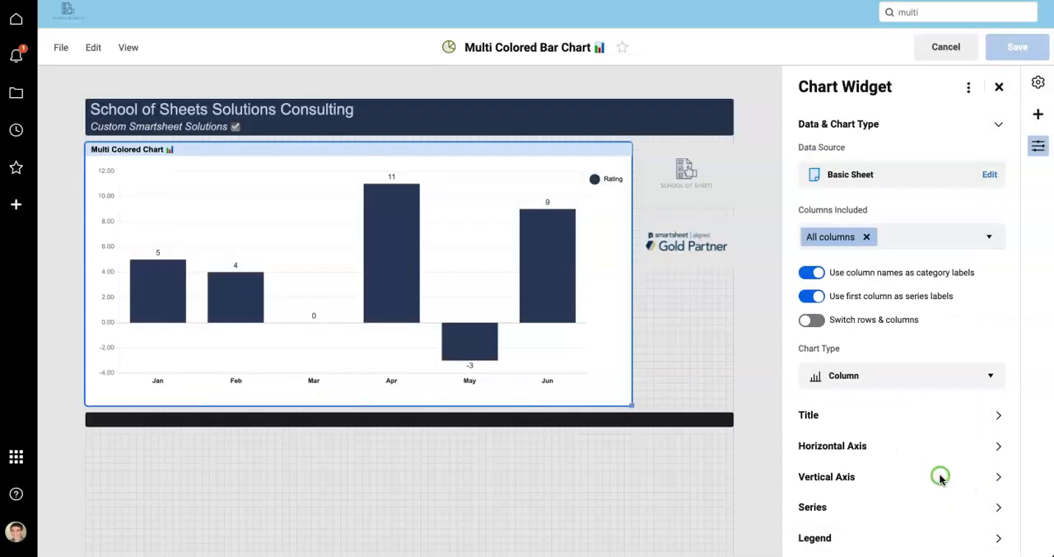
pyautogui.click(989, 236)
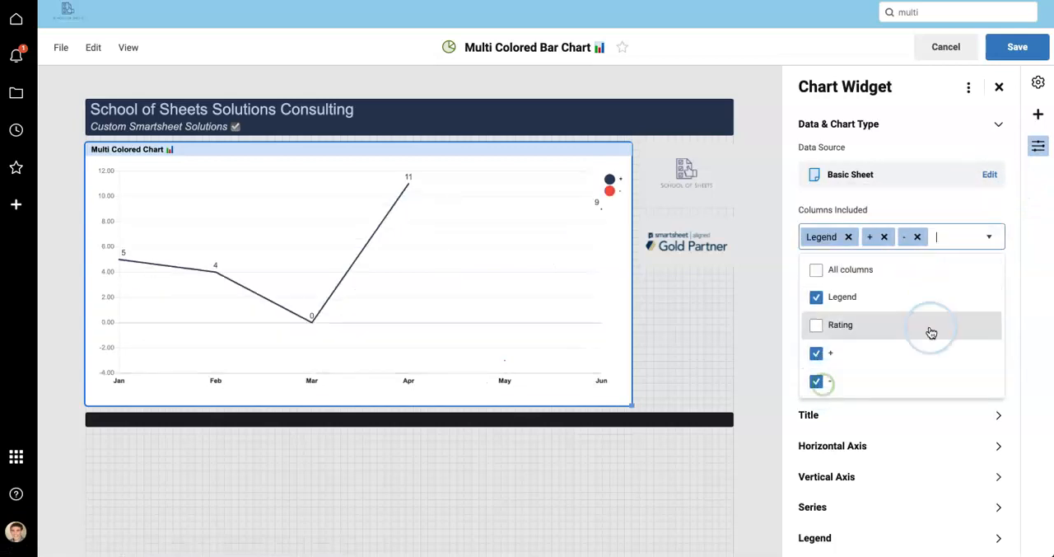
pyautogui.moveTo(892, 296)
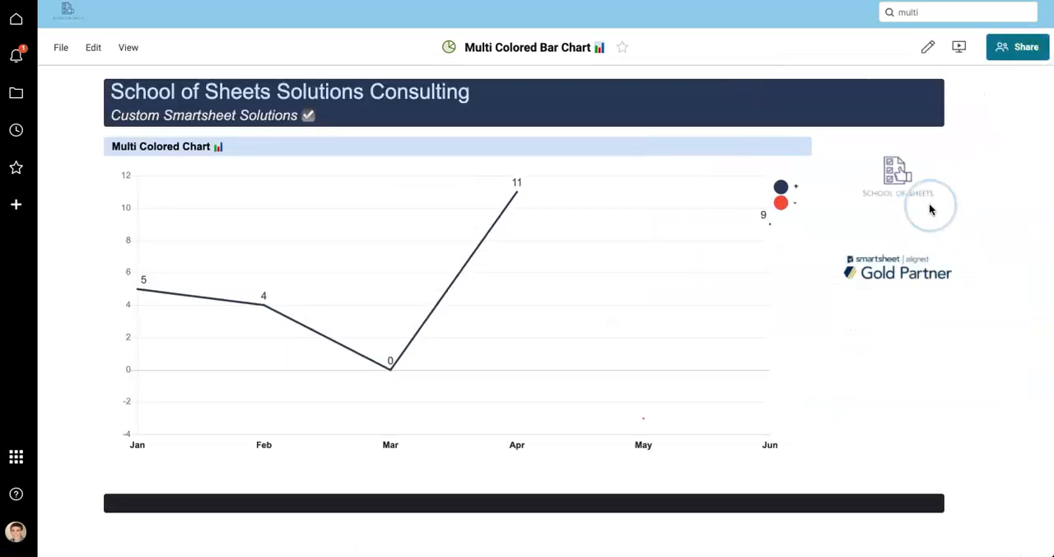
pyautogui.click(821, 170)
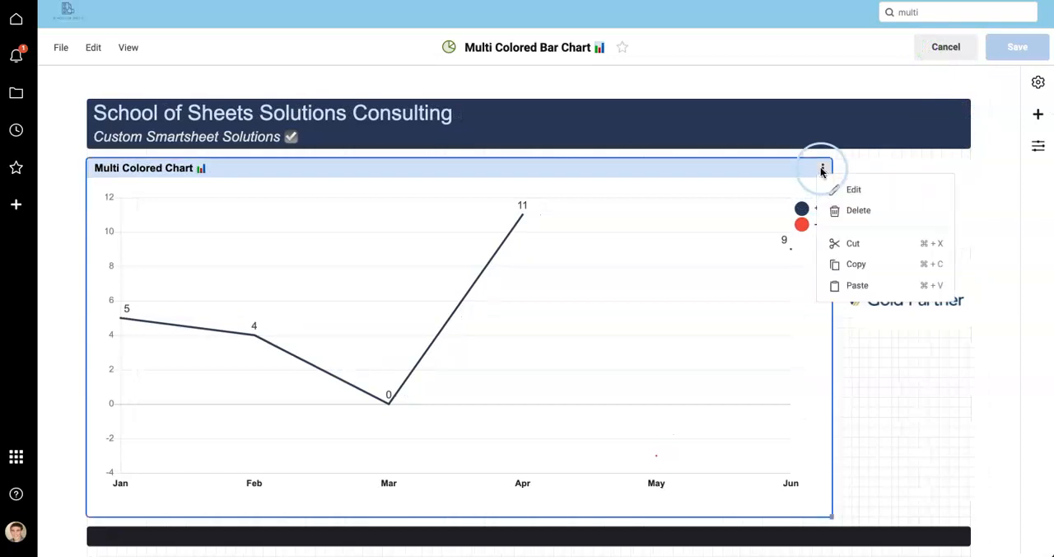
pyautogui.click(853, 190)
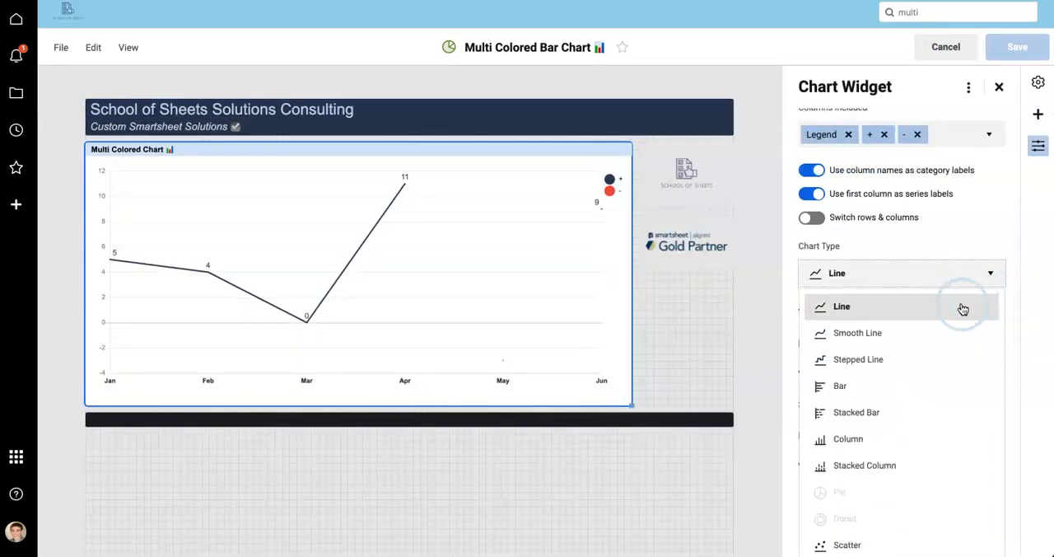
pyautogui.click(848, 438)
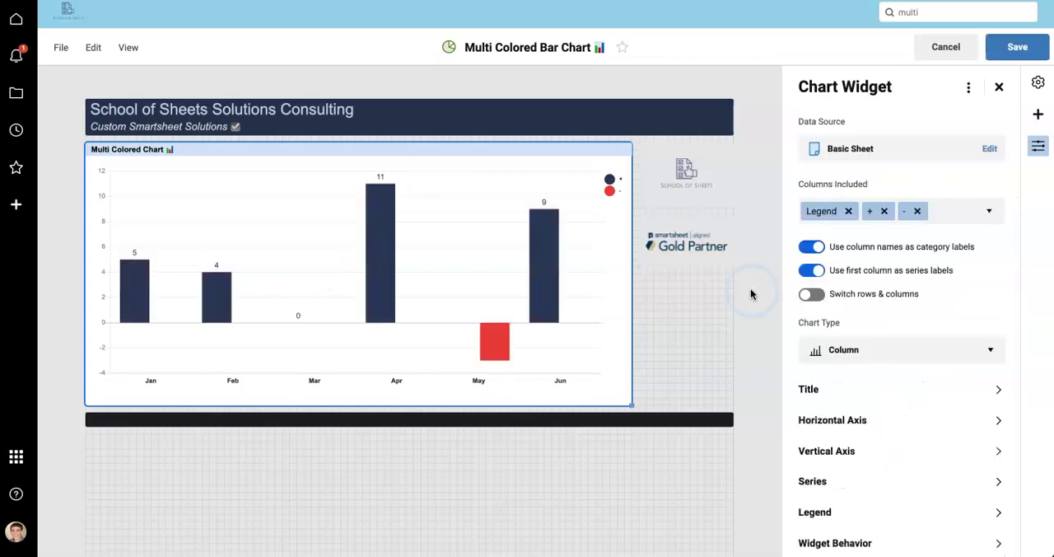
pyautogui.moveTo(631, 333)
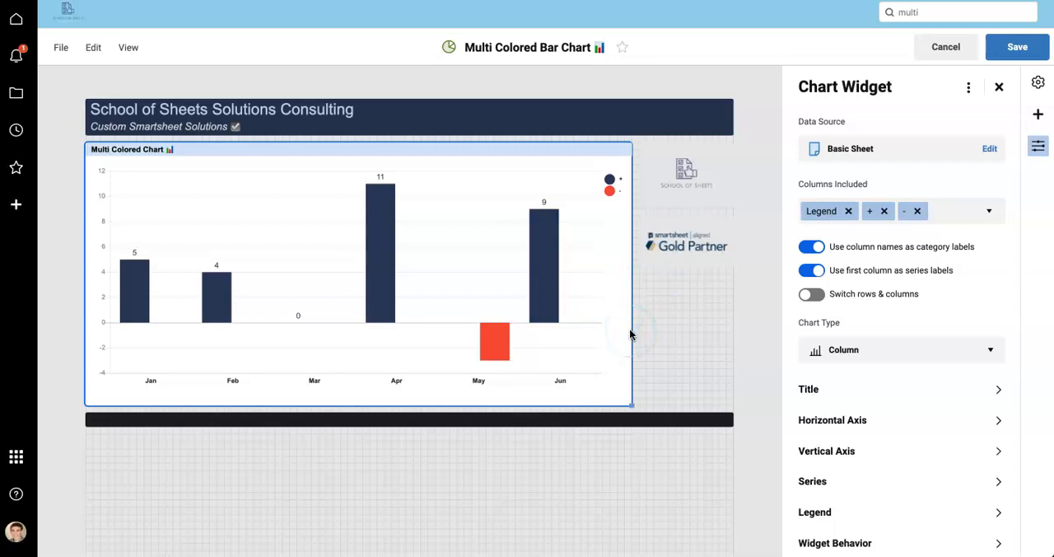
pyautogui.moveTo(216, 297)
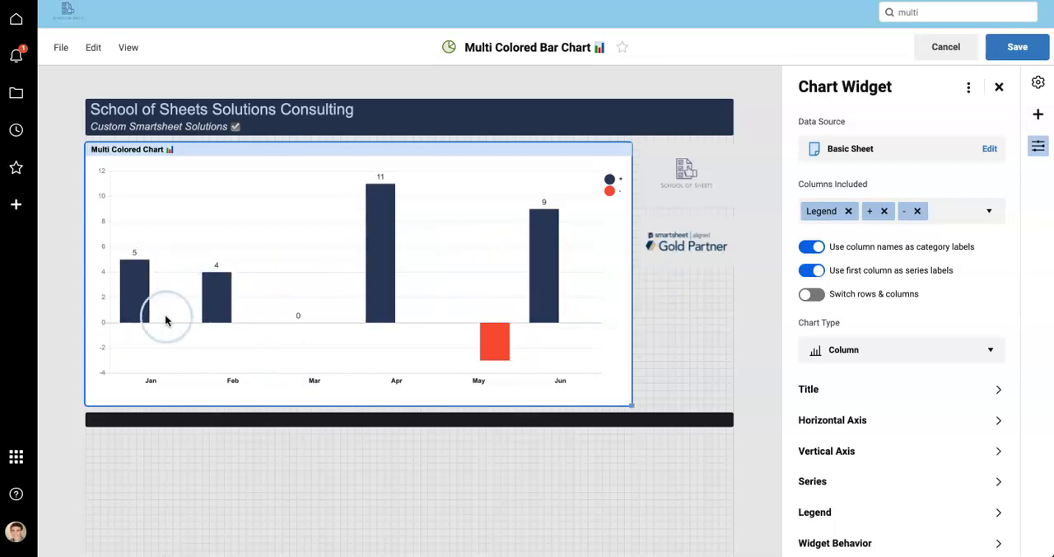
pyautogui.moveTo(136, 305)
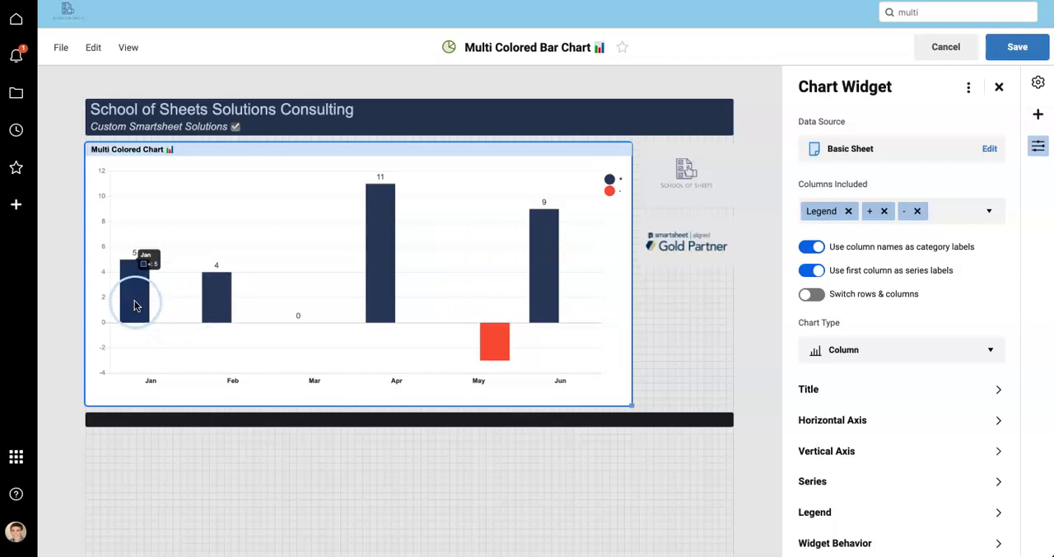
pyautogui.moveTo(501, 346)
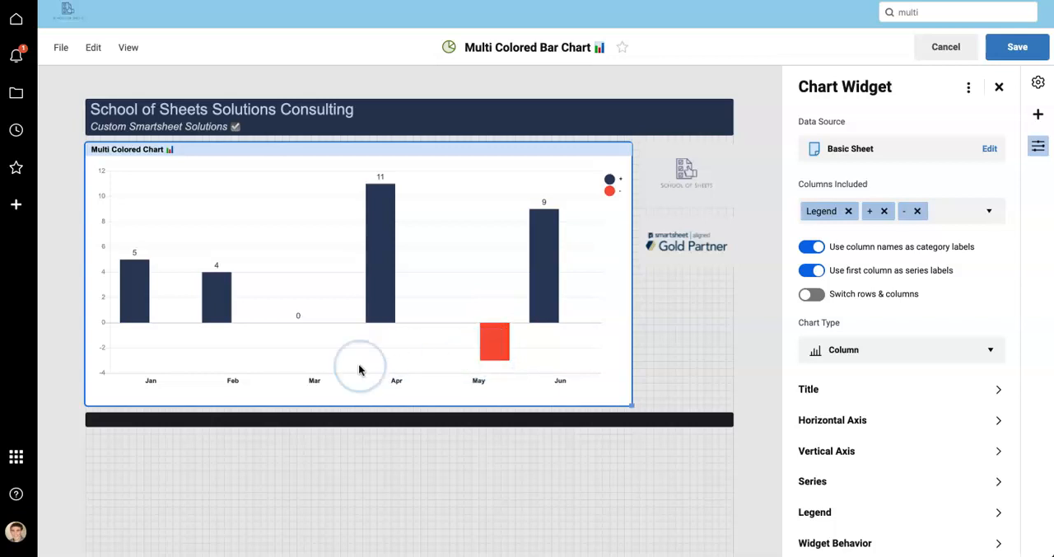
pyautogui.moveTo(404, 330)
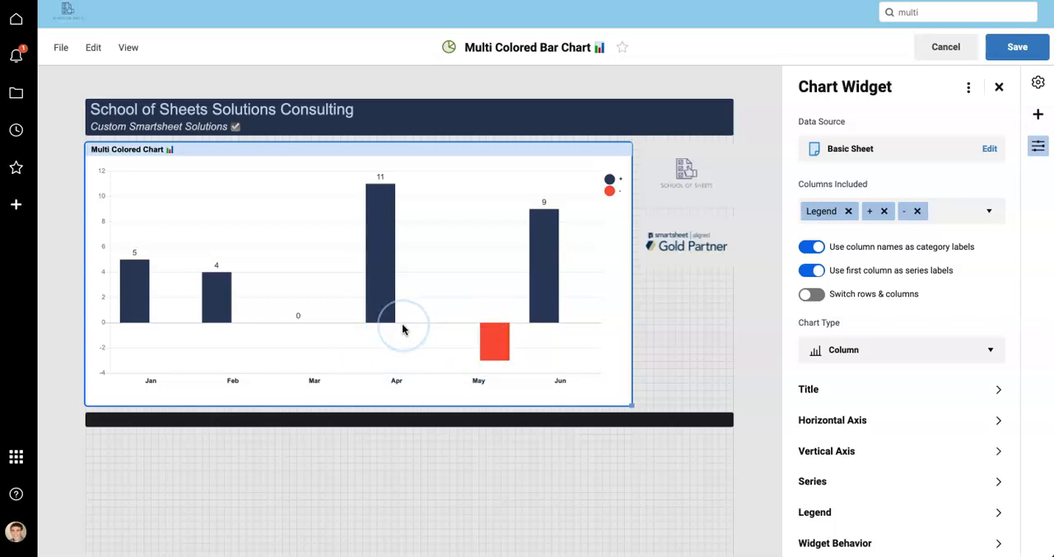
pyautogui.moveTo(177, 357)
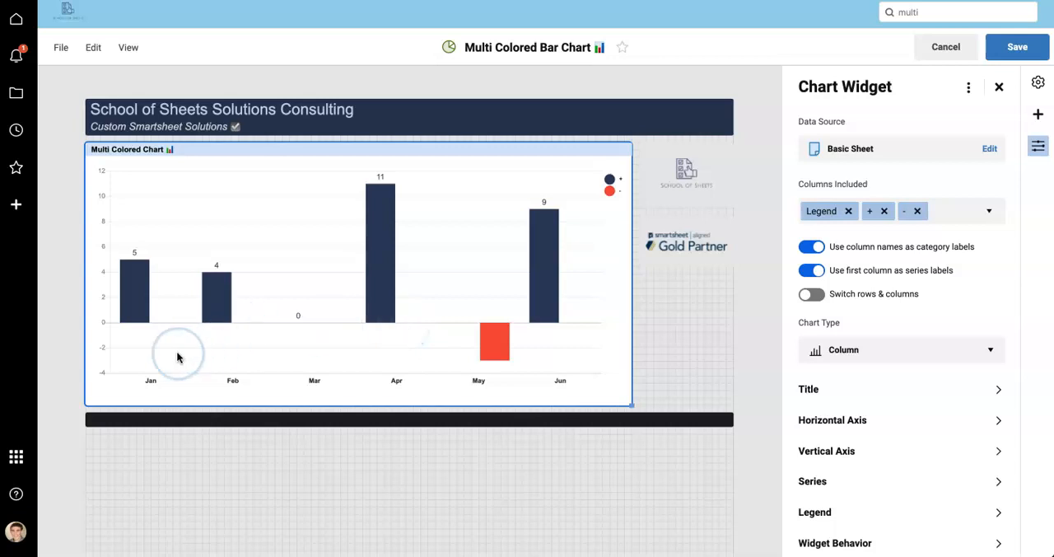
pyautogui.moveTo(146, 289)
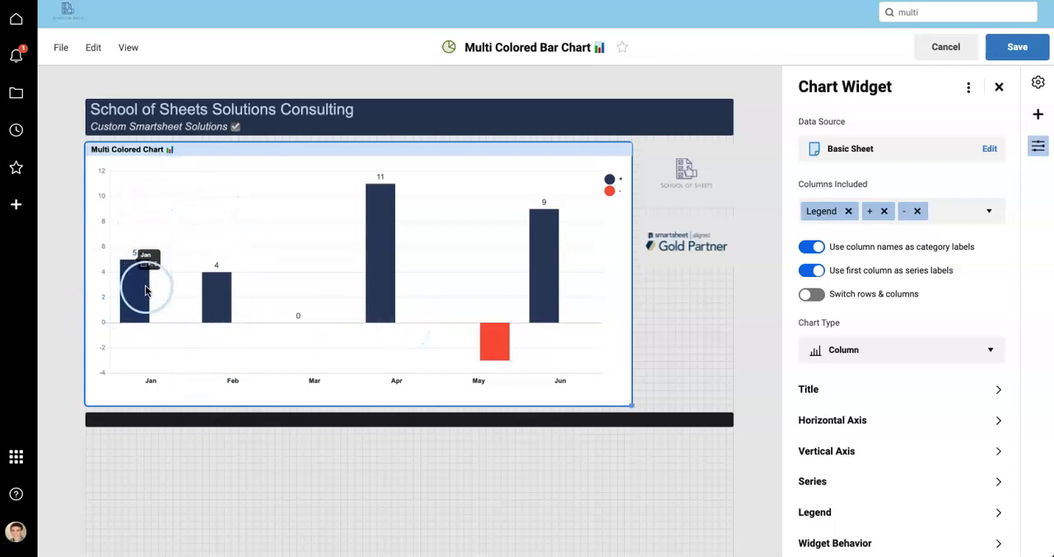
pyautogui.moveTo(149, 340)
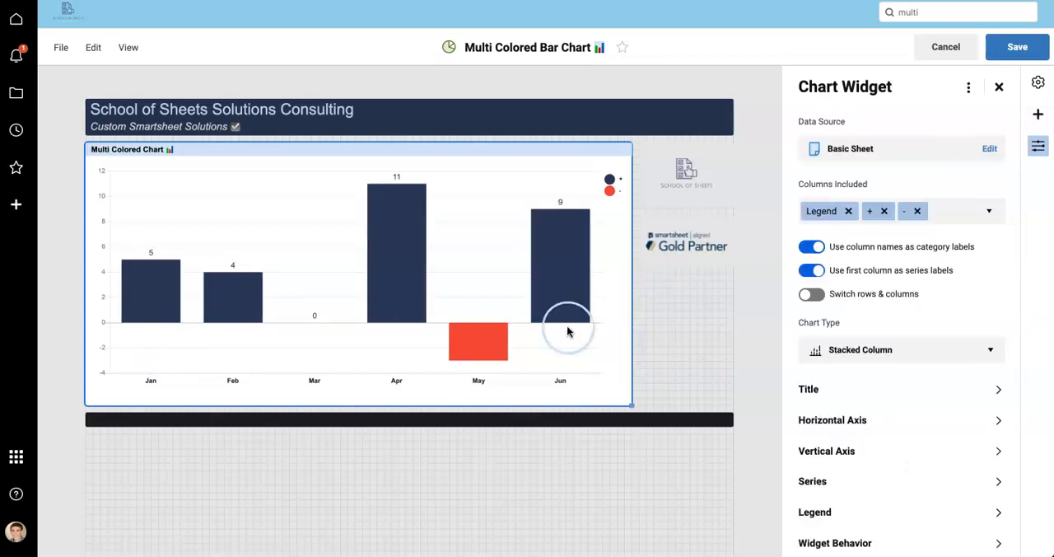
pyautogui.moveTo(512, 311)
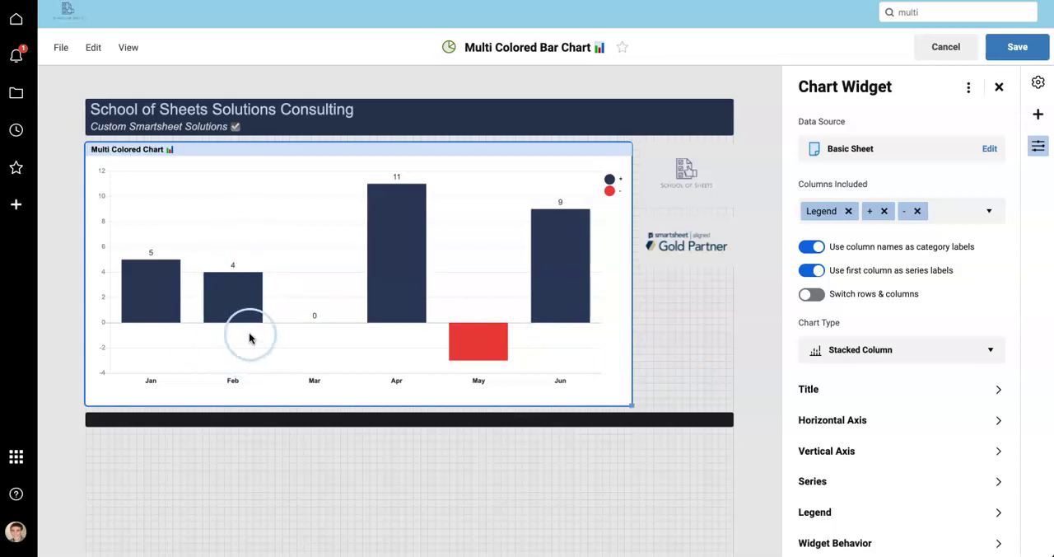
pyautogui.moveTo(786, 257)
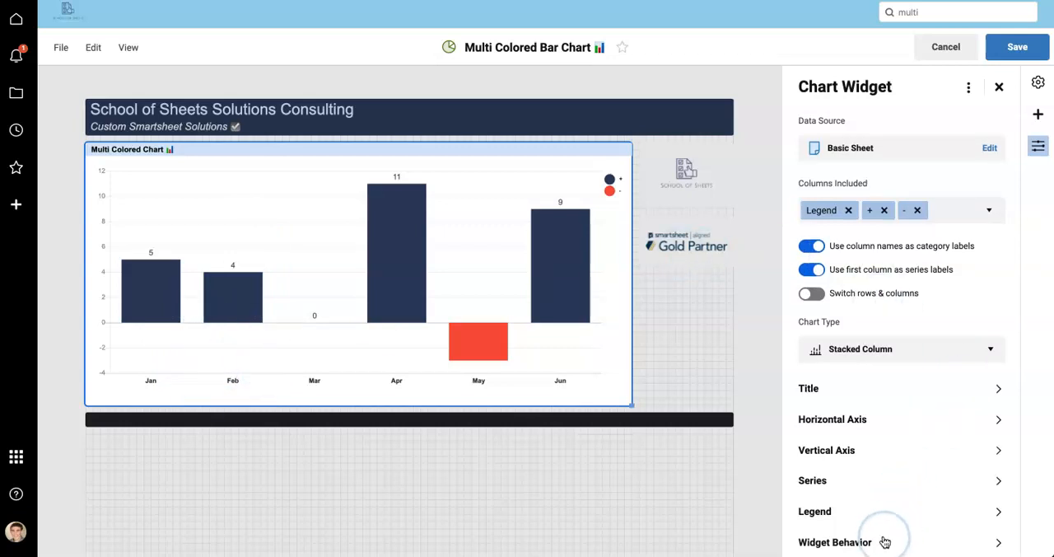
# - Show the '-' series value label and give it custom red #AA1010
pyautogui.click(814, 511)
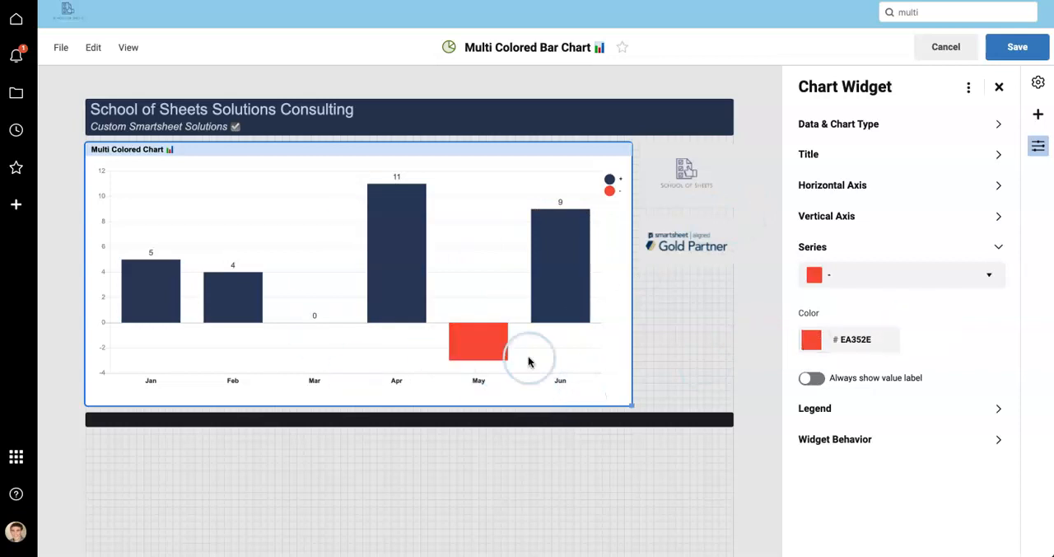
pyautogui.click(810, 378)
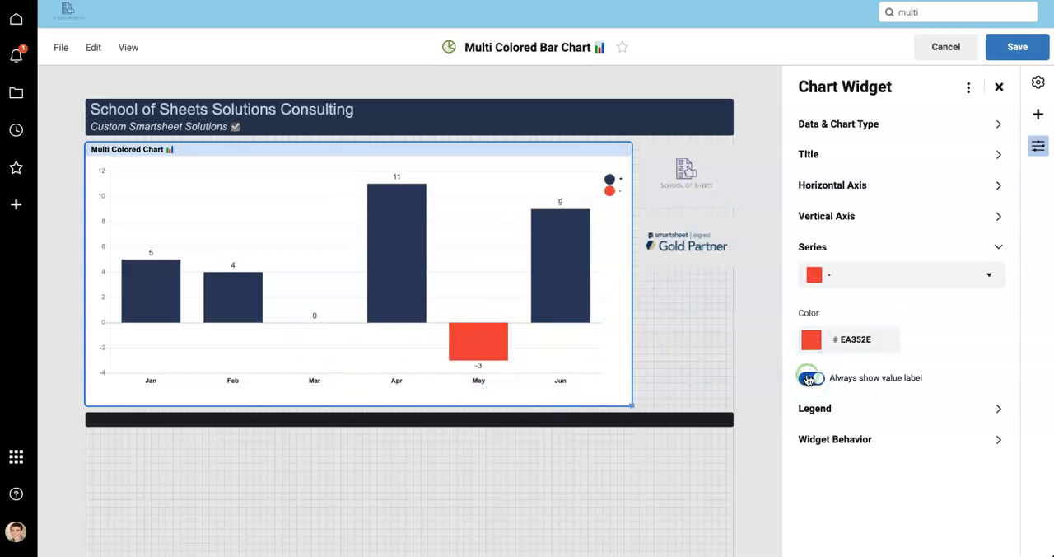
pyautogui.click(809, 378)
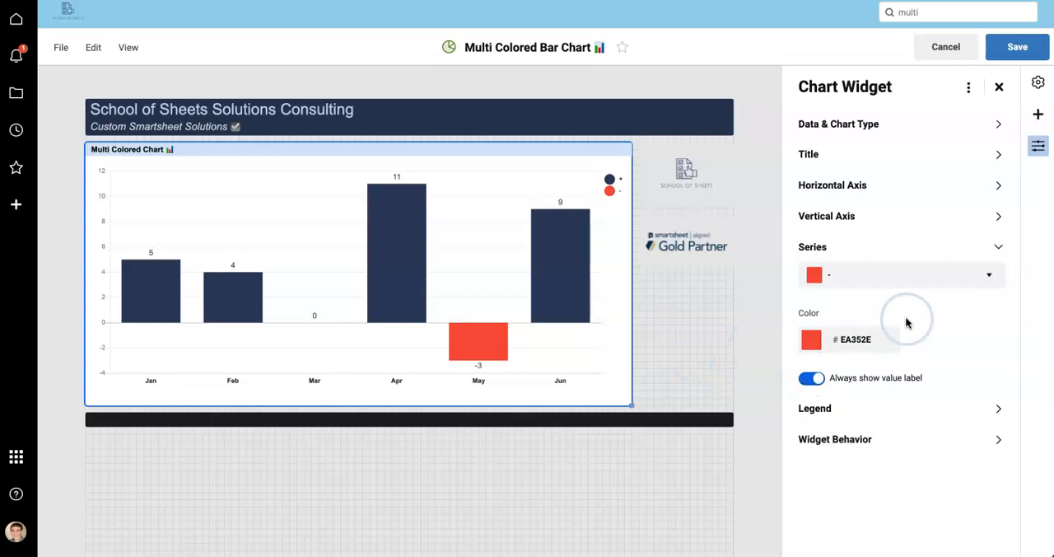
pyautogui.click(814, 339)
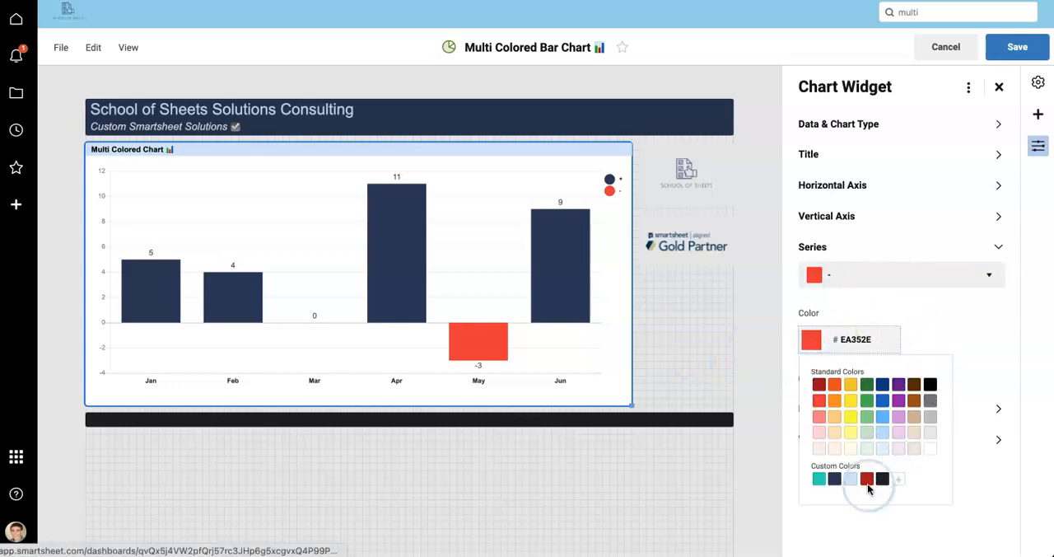
pyautogui.click(861, 479)
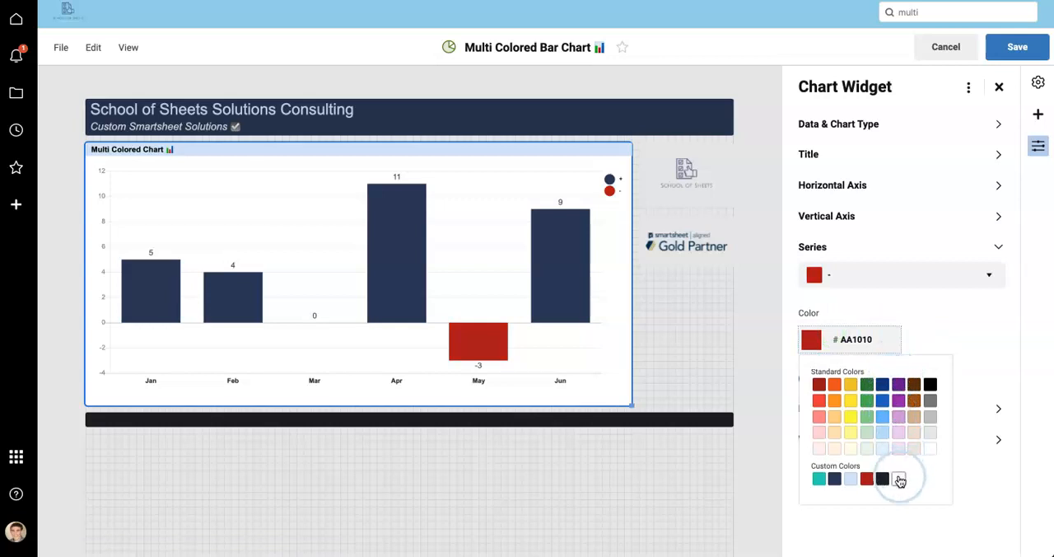
pyautogui.click(898, 476)
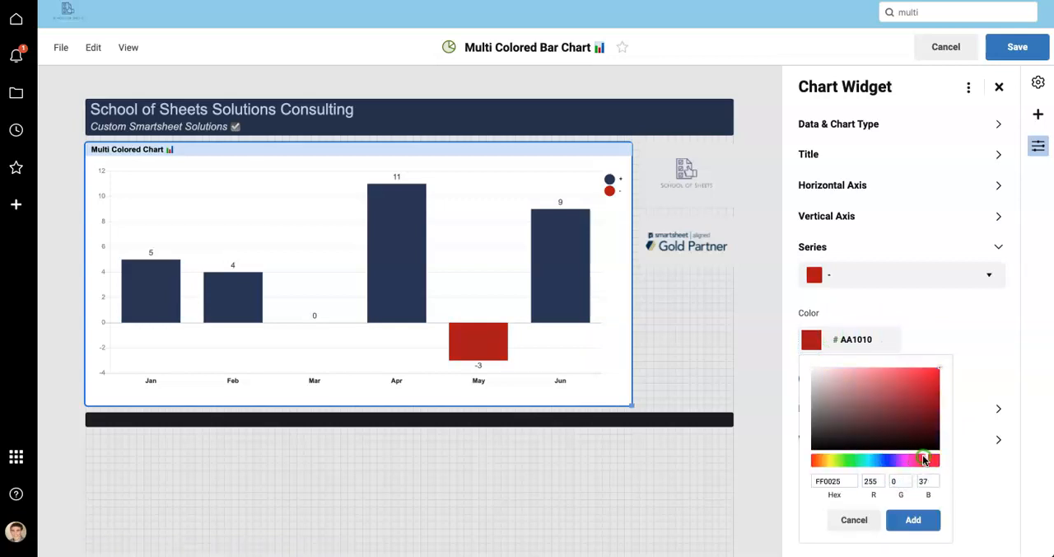
pyautogui.click(895, 404)
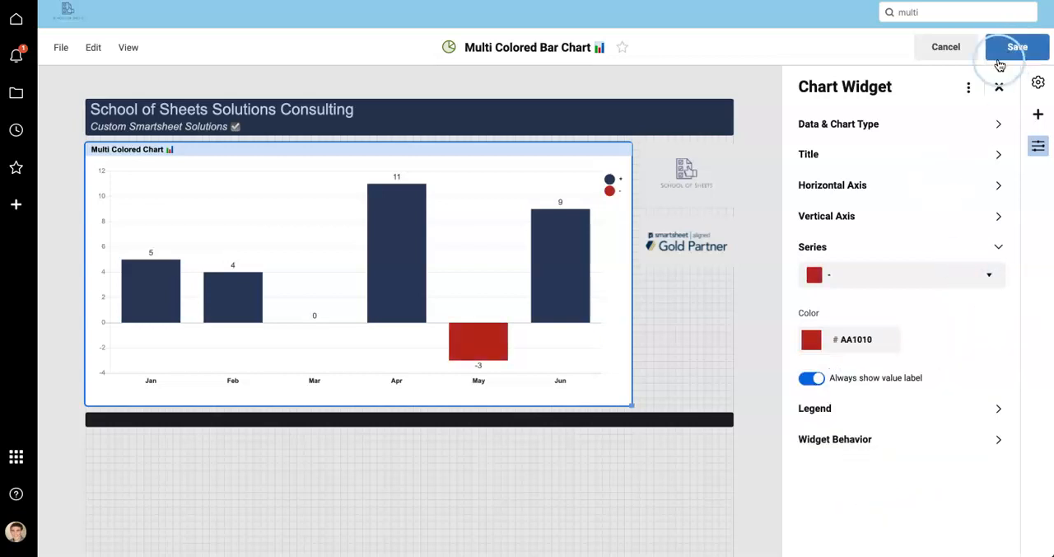
# - Save the dashboard chart and open its data source, Basic Sheet
pyautogui.click(1016, 46)
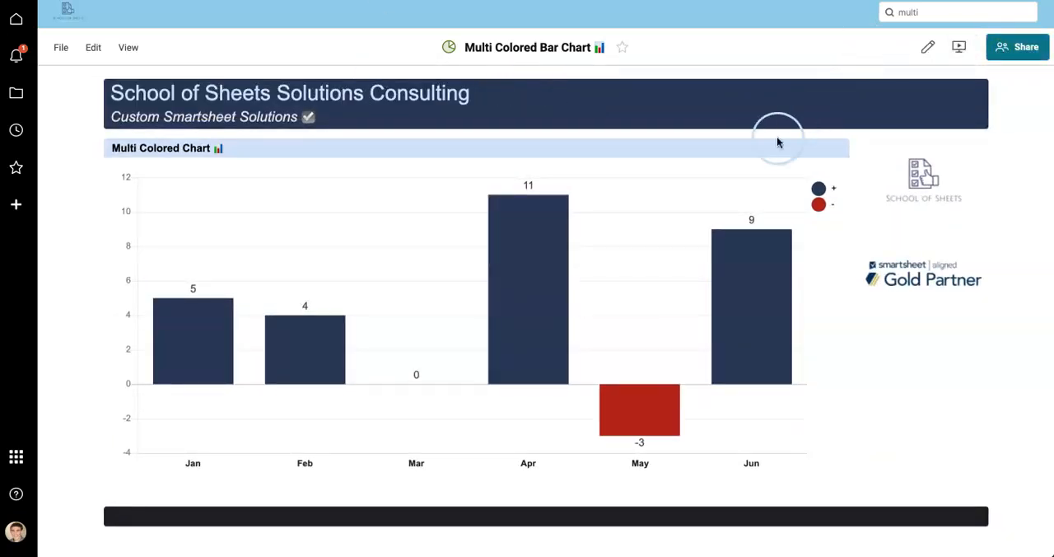
pyautogui.moveTo(675, 182)
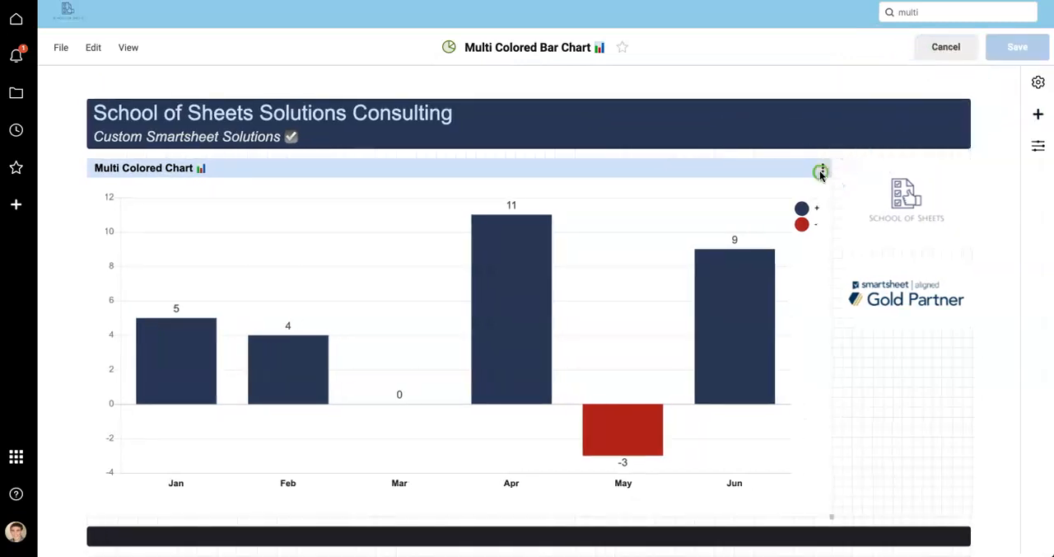
pyautogui.click(820, 170)
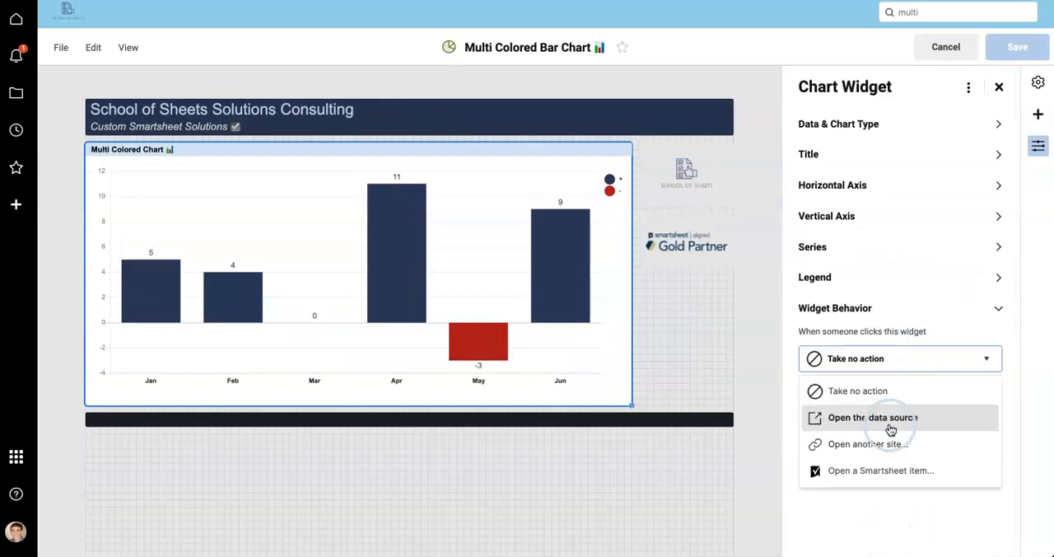
pyautogui.click(945, 47)
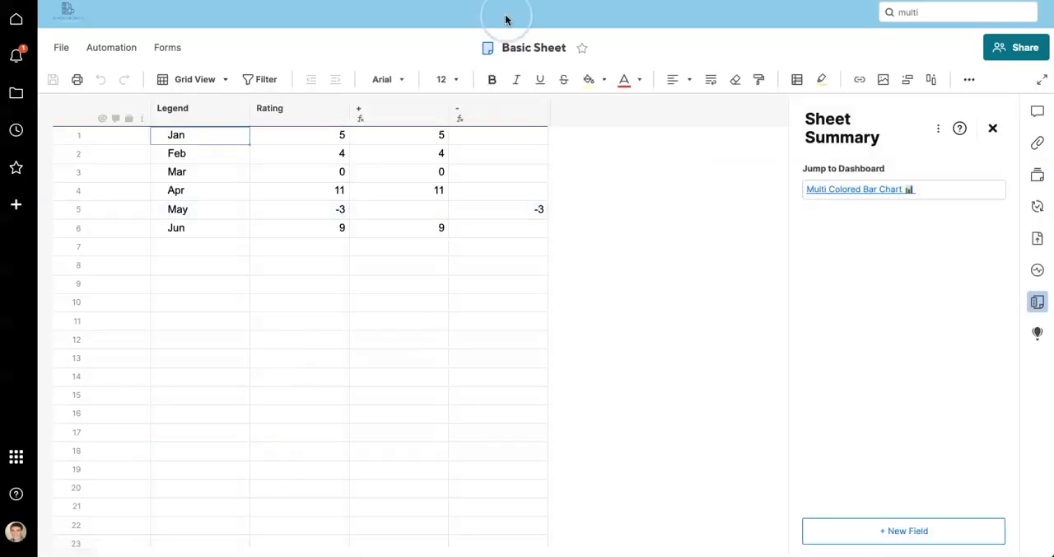
# - Change the ratings to -4, 7, 2, 9, 5, -2 and save
pyautogui.click(342, 135)
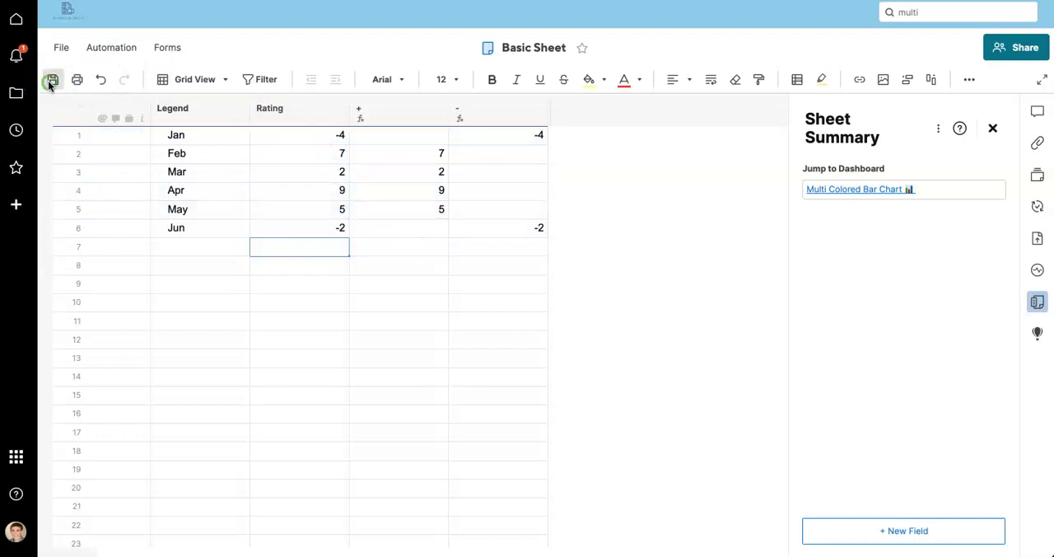
pyautogui.click(854, 189)
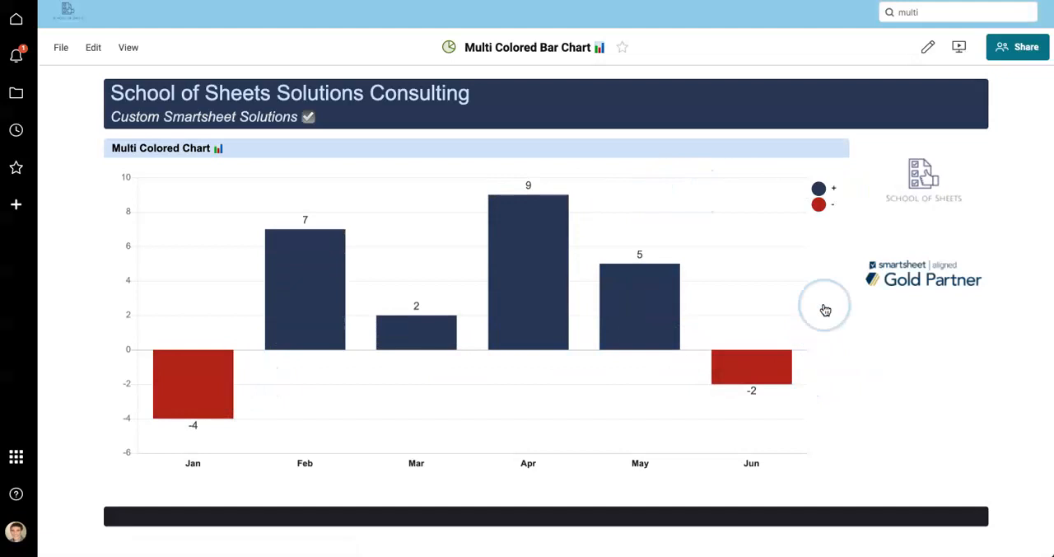
pyautogui.moveTo(196, 372)
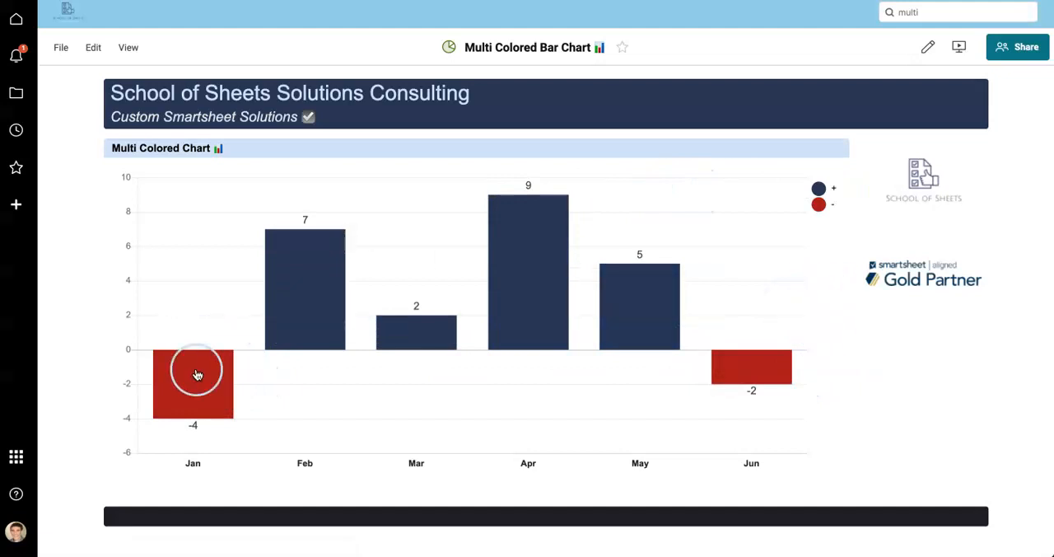
pyautogui.moveTo(771, 276)
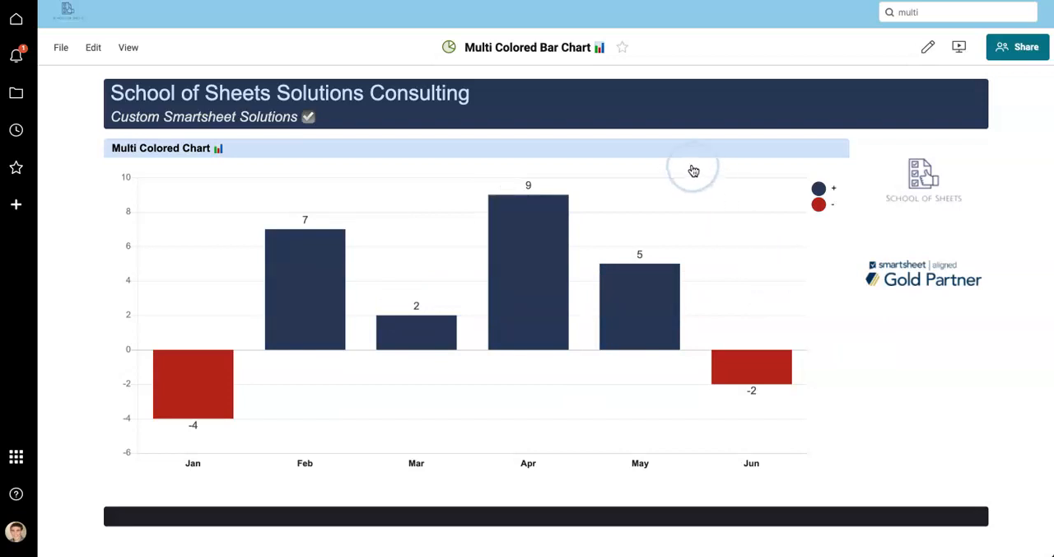
pyautogui.moveTo(570, 224)
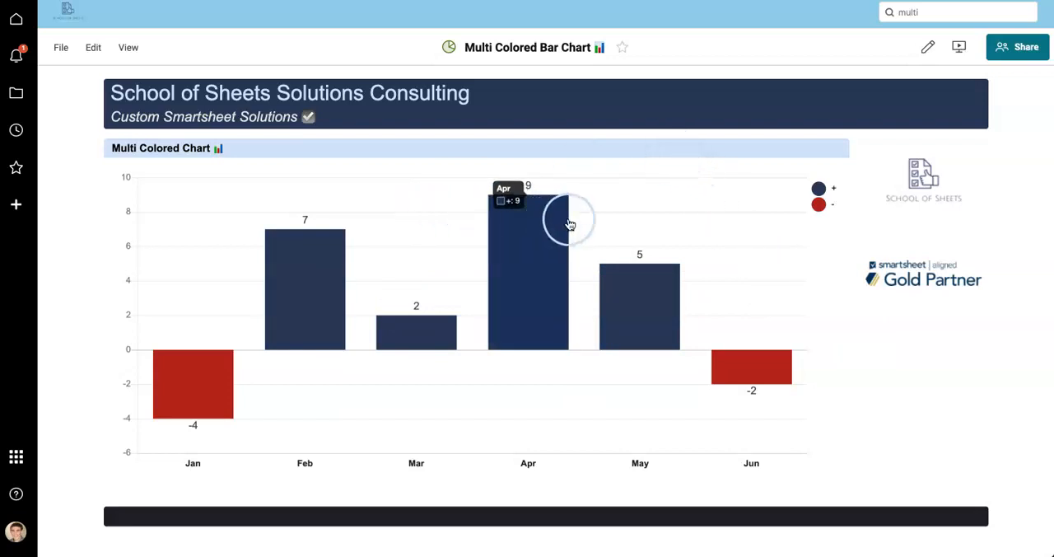
pyautogui.moveTo(741, 168)
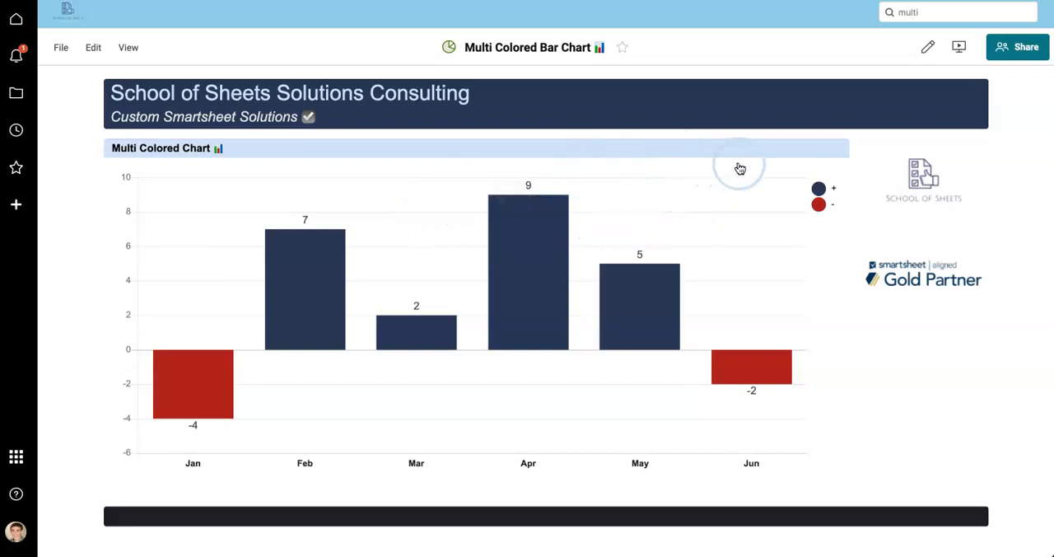
pyautogui.moveTo(747, 164)
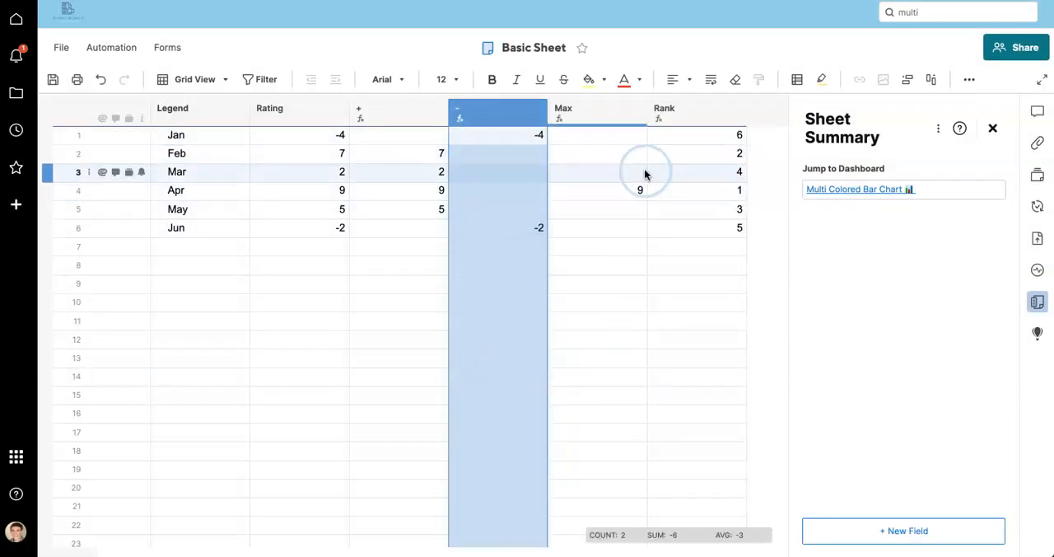
pyautogui.moveTo(579, 182)
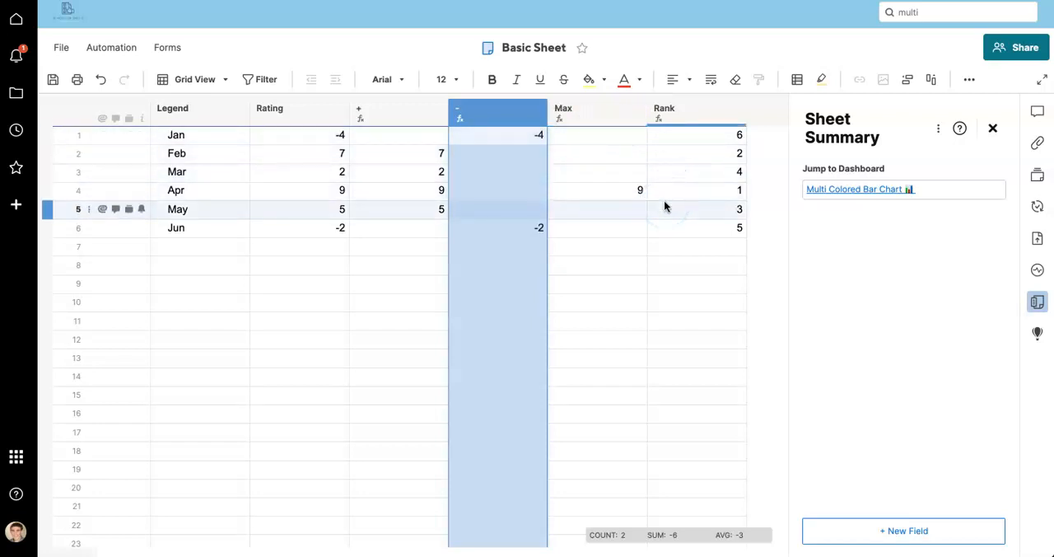
# - Remove the Rank column formula, empty the Max and Rank columns, and start a rank formula
pyautogui.click(698, 113)
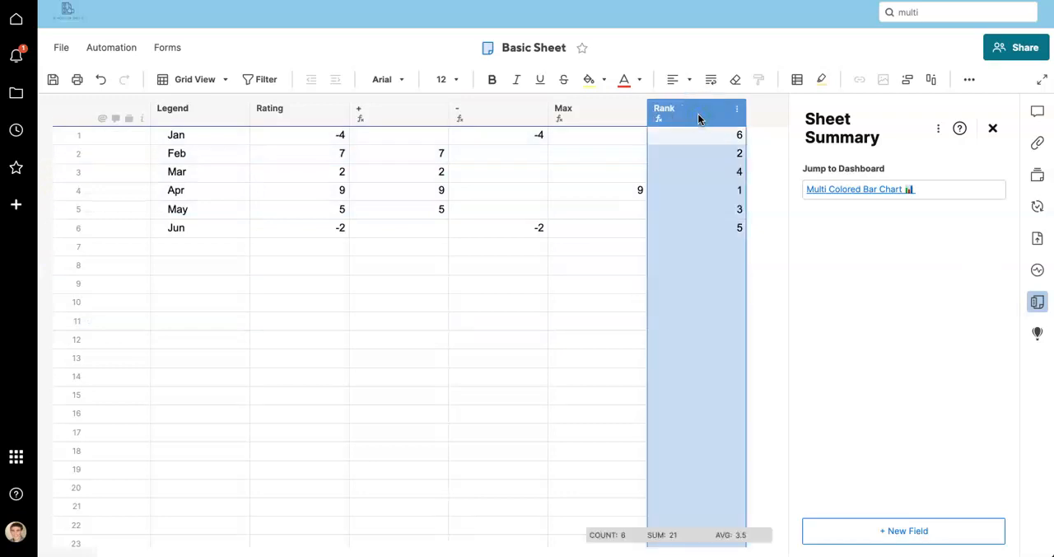
pyautogui.click(269, 108)
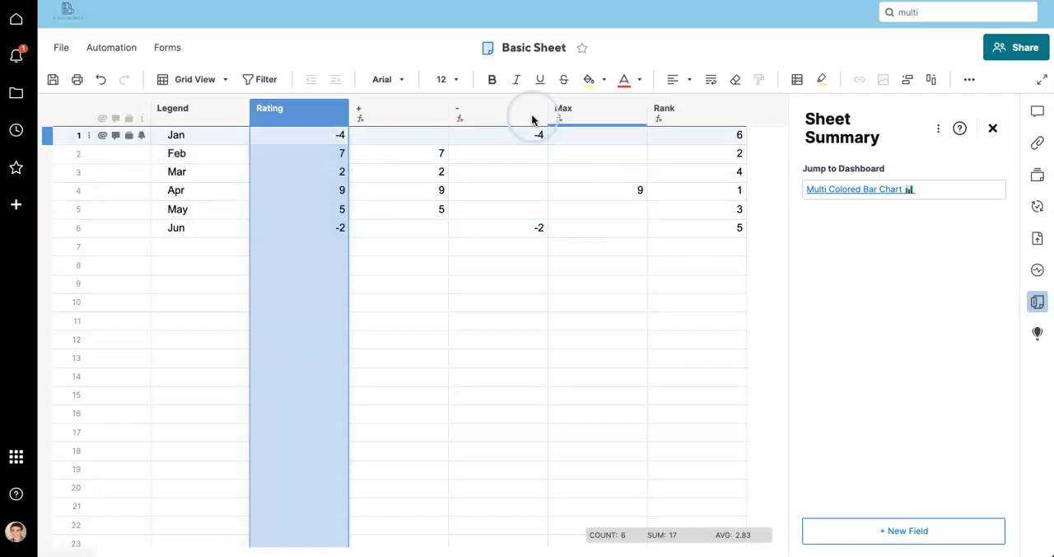
pyautogui.click(470, 152)
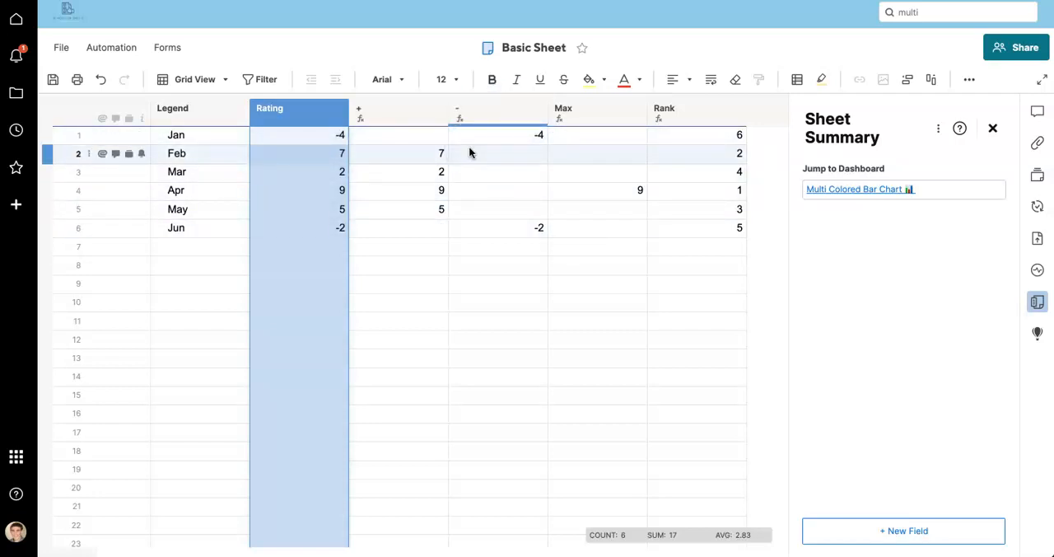
pyautogui.click(628, 135)
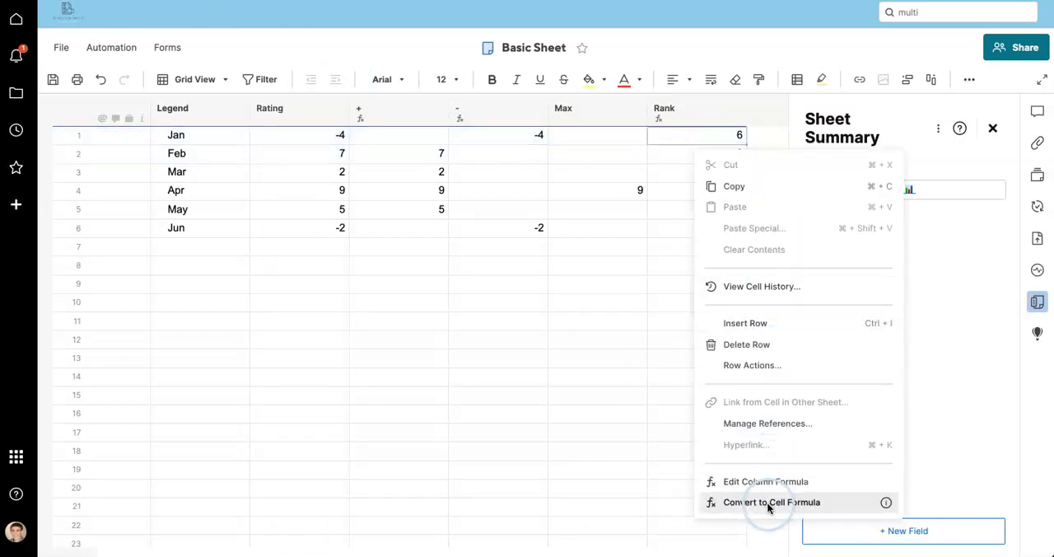
pyautogui.click(769, 501)
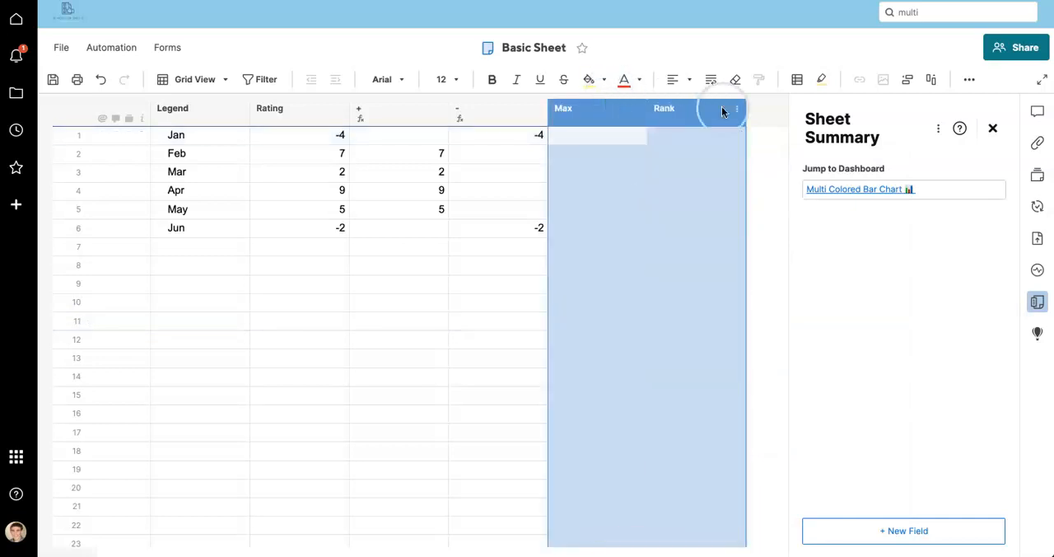
pyautogui.write('=RANKAVG(')
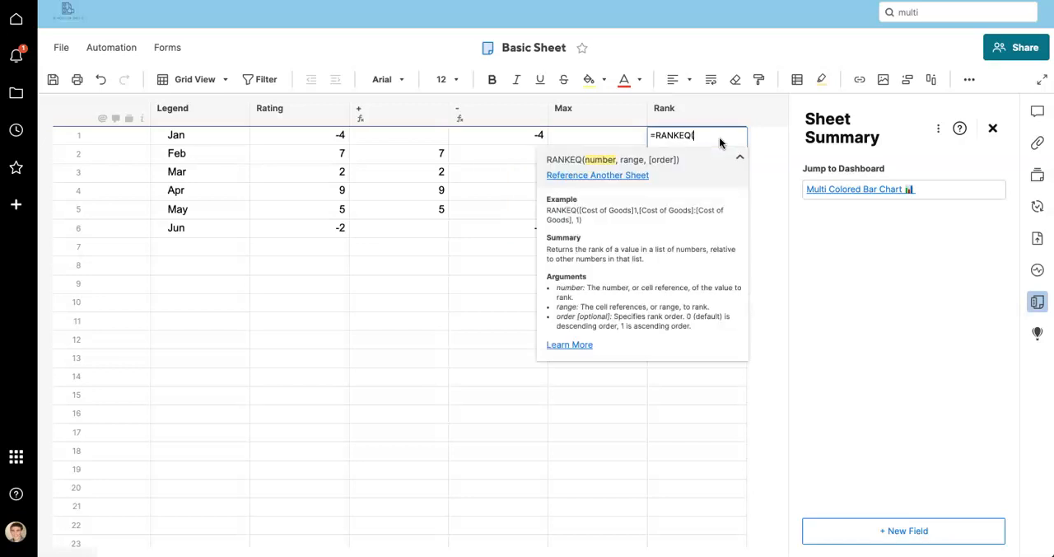
# - Enter =RANKEQ(Rating@row, Rating:Rating) in Jan's Rank cell
pyautogui.click(309, 134)
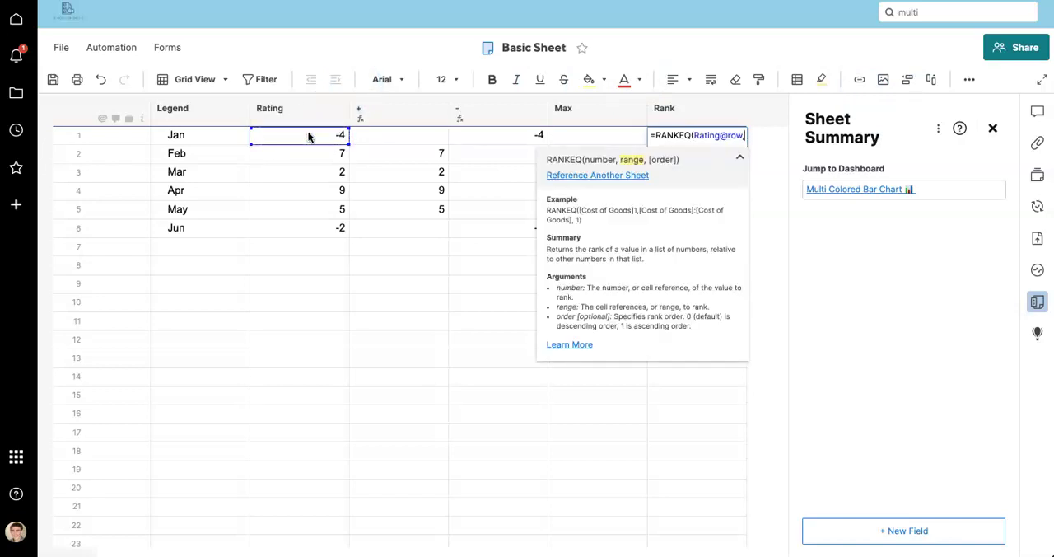
pyautogui.write(',rating')
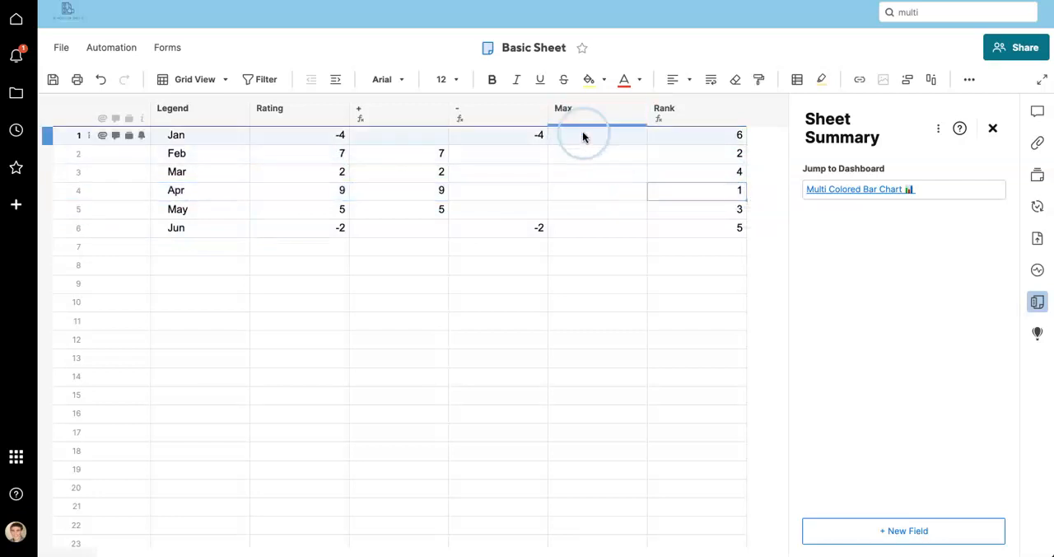
# - Enter the Max formula =IF(Rank@row = 1, Rating@row) in Jan's Max cell
pyautogui.click(597, 135)
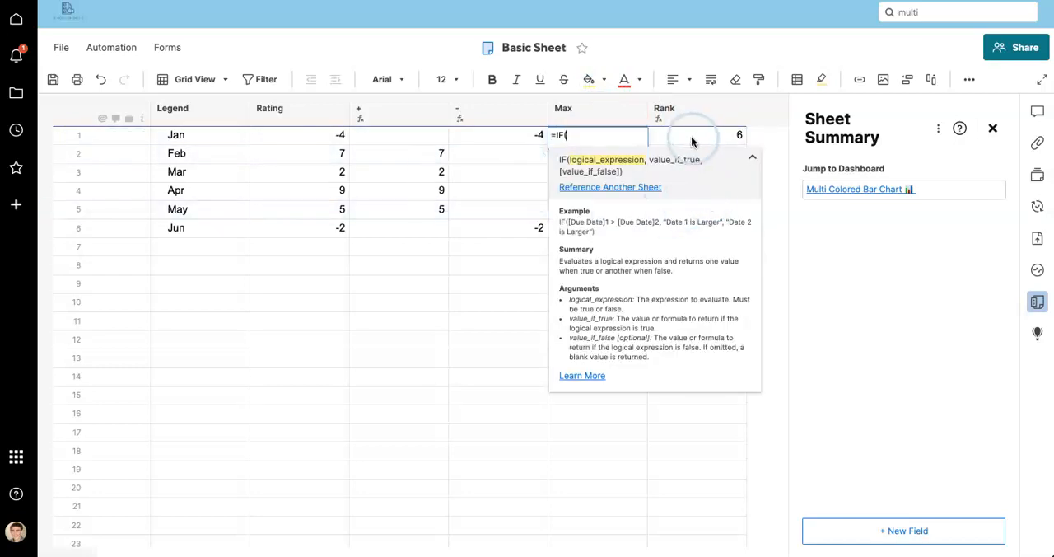
pyautogui.write('Rank@row=1')
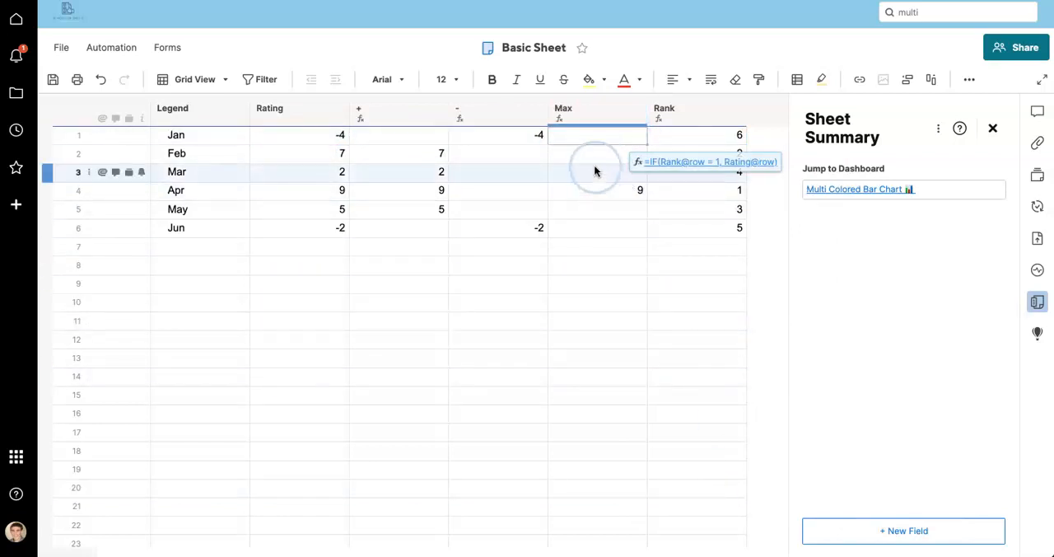
# - Wrap the + column formula as =IF(Rank@row <> 1, IF(Rating@row >= 0, Rating@row))
pyautogui.click(408, 111)
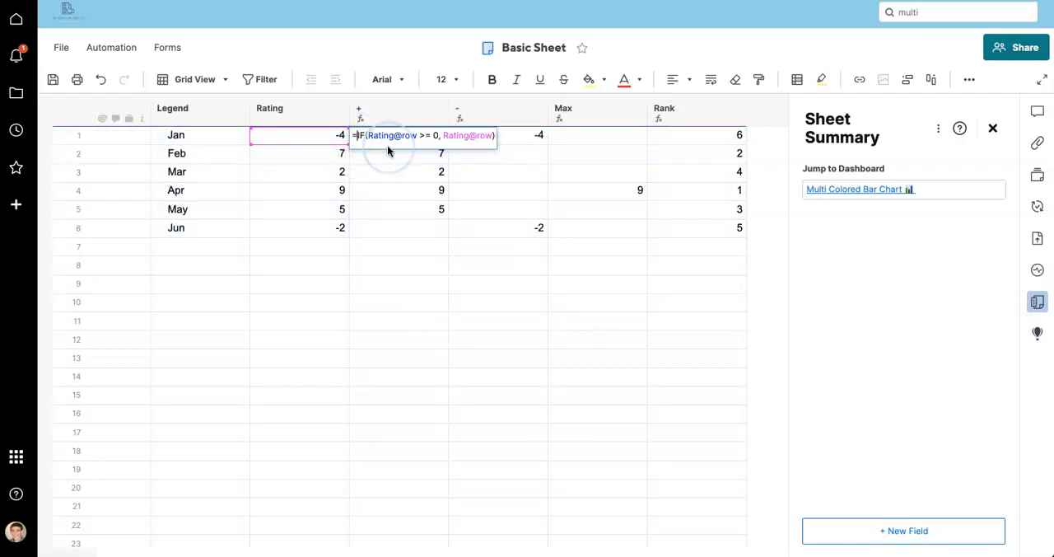
pyautogui.write('IF(Rank@row <> 1,')
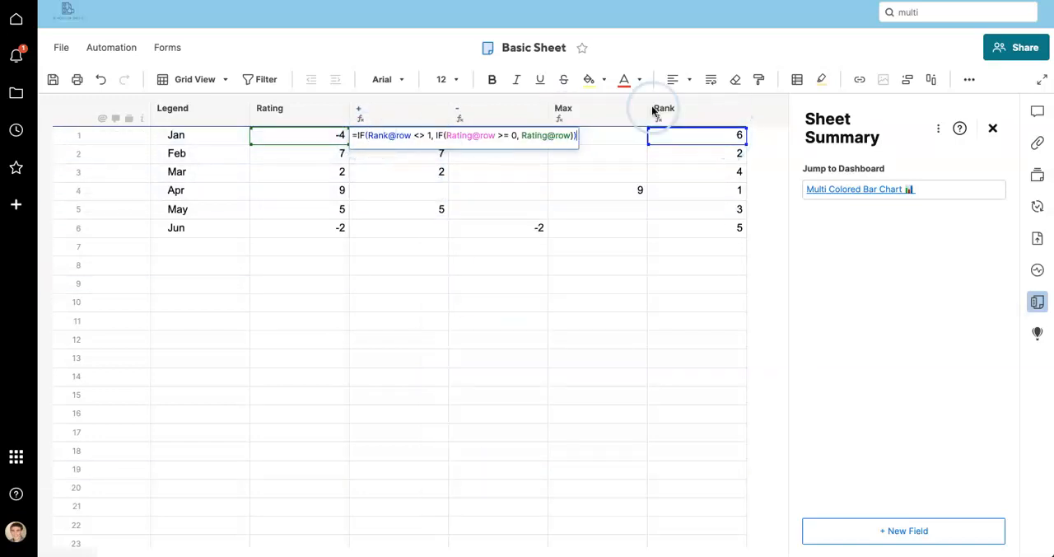
pyautogui.click(279, 108)
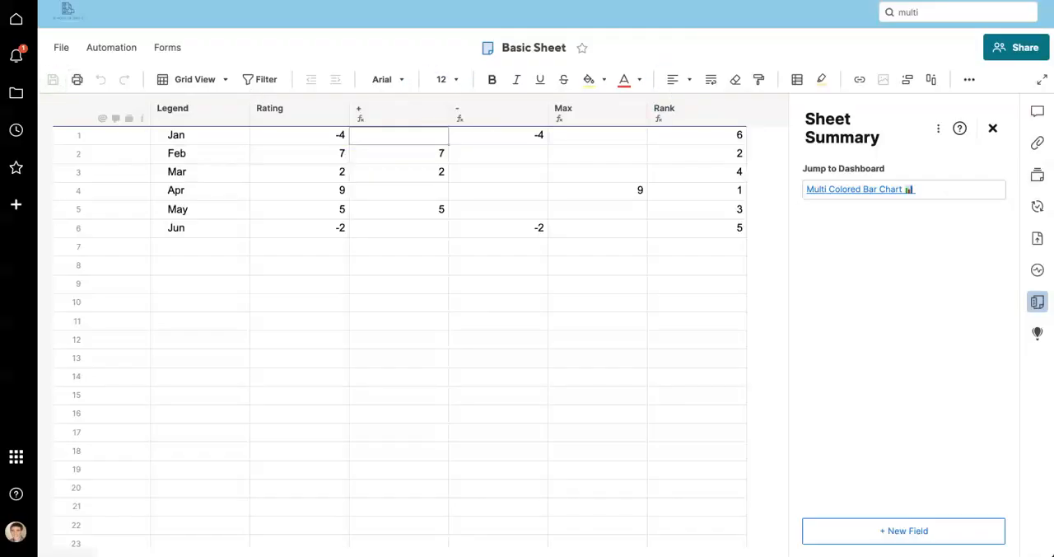
pyautogui.moveTo(870, 193)
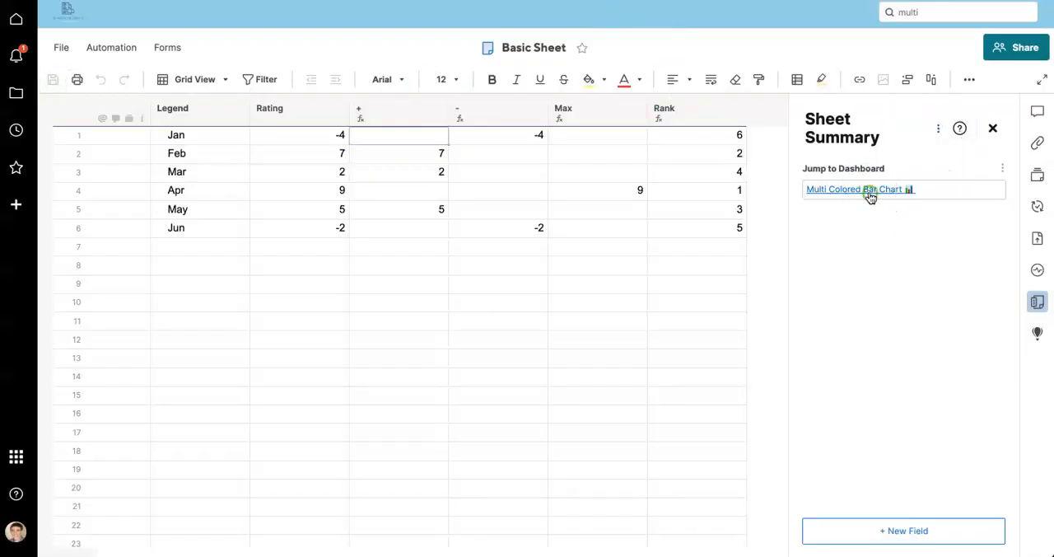
# - Edit the dashboard and confirm the chart widget's data range
pyautogui.click(859, 188)
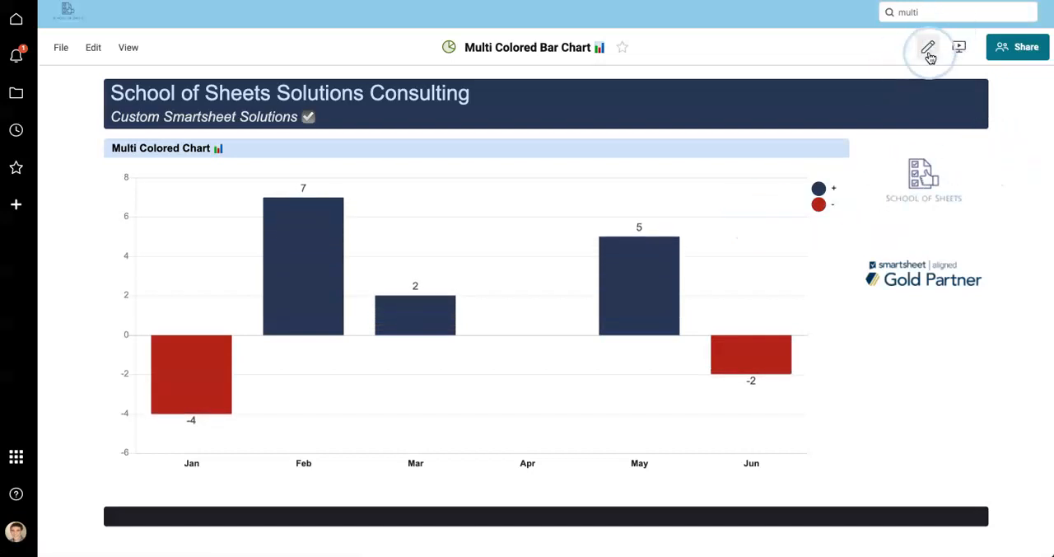
pyautogui.click(929, 46)
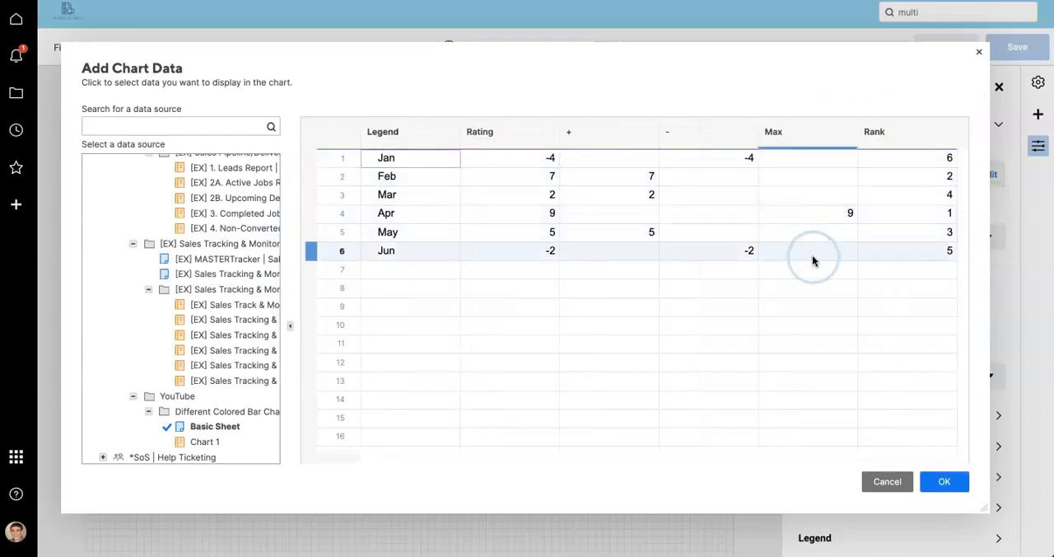
pyautogui.click(944, 481)
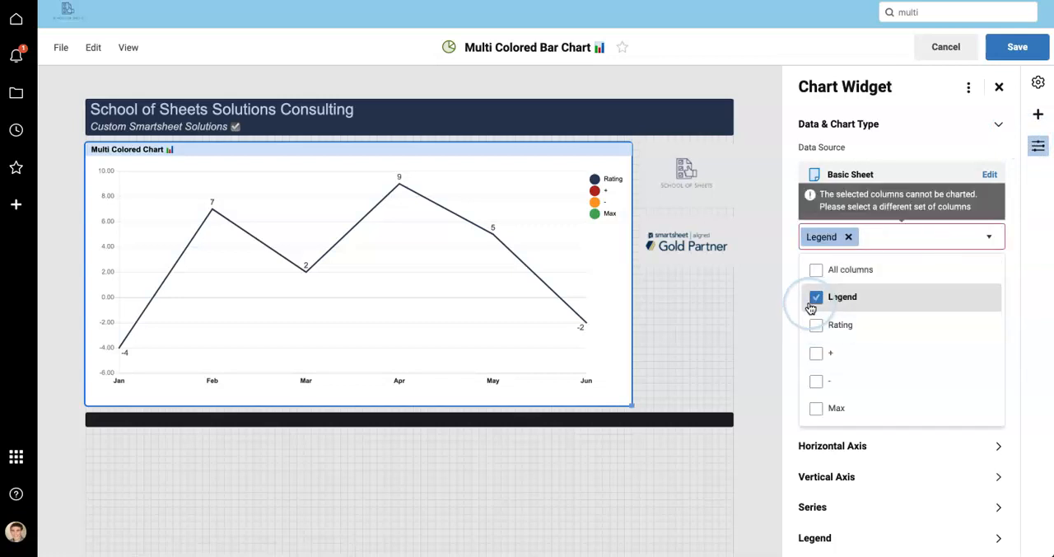
# - Include the +, - and Max columns and make the chart a stacked column
pyautogui.click(815, 353)
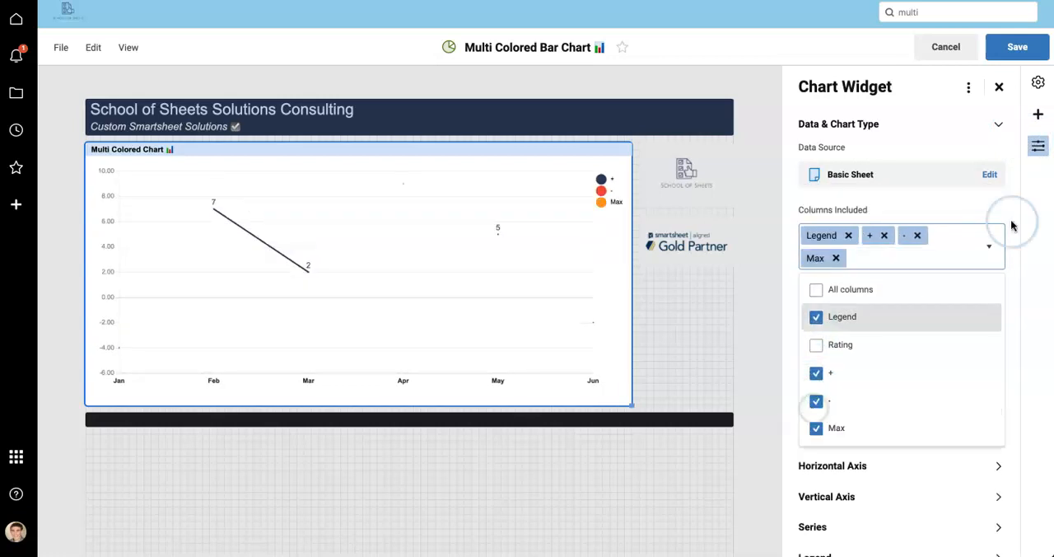
pyautogui.click(902, 394)
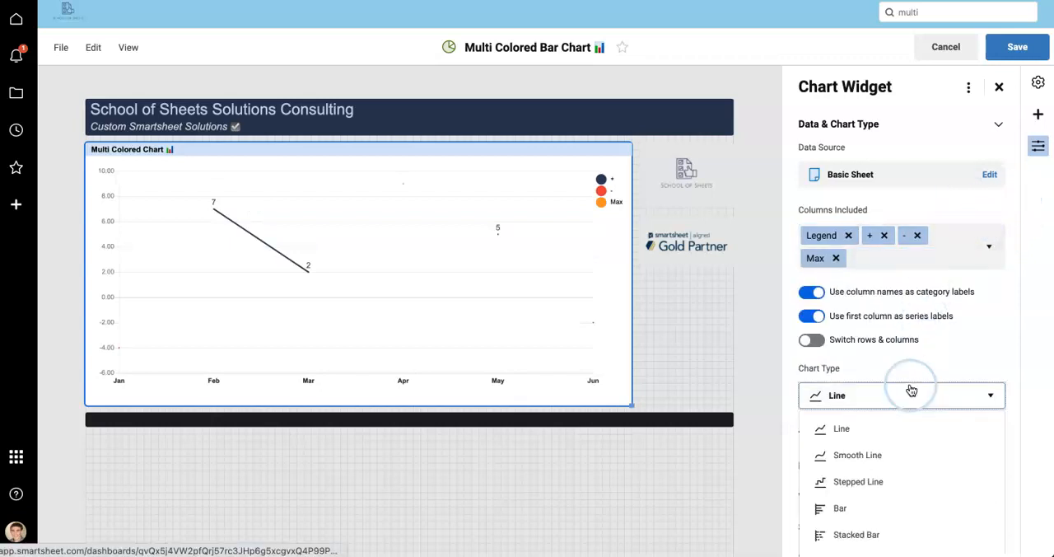
pyautogui.click(856, 534)
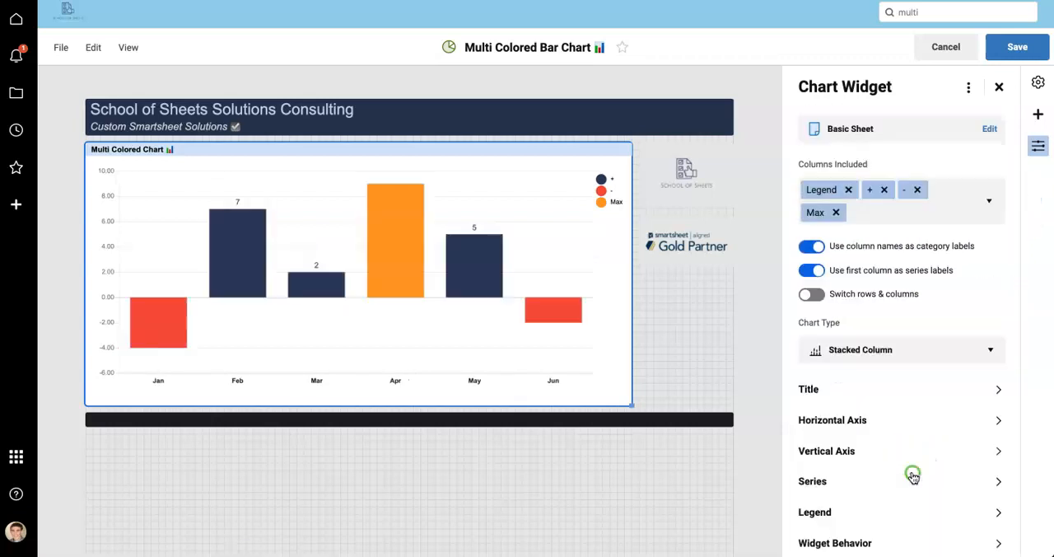
pyautogui.moveTo(409, 220)
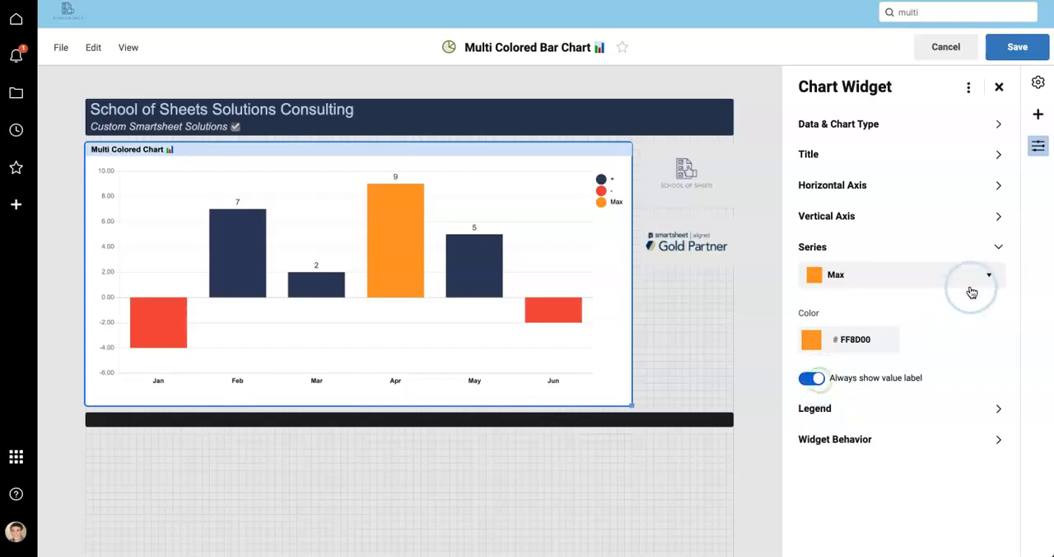
pyautogui.moveTo(848, 394)
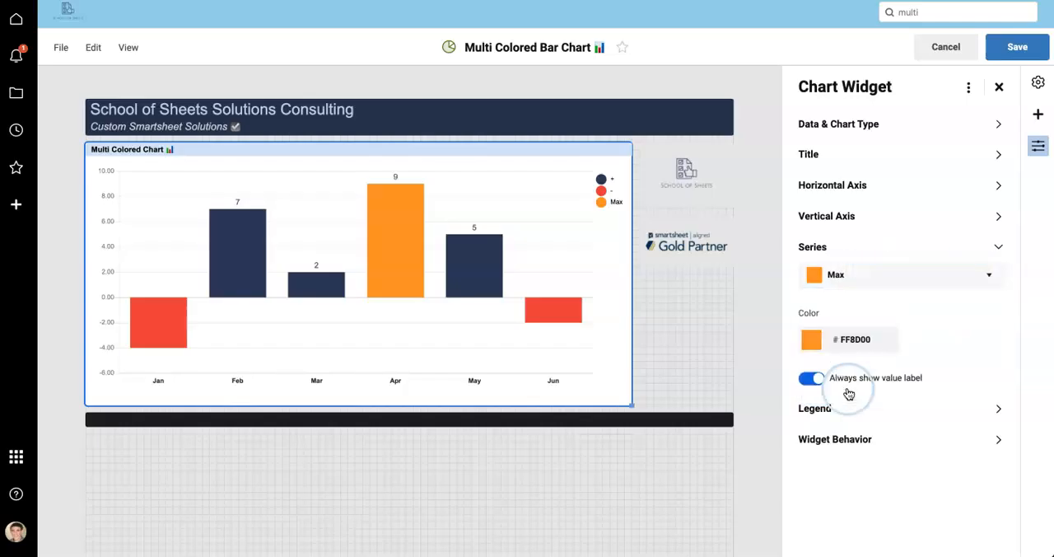
# - Colour the Max series gold, show value labels on negatives, and set them to #AA1010
pyautogui.click(809, 339)
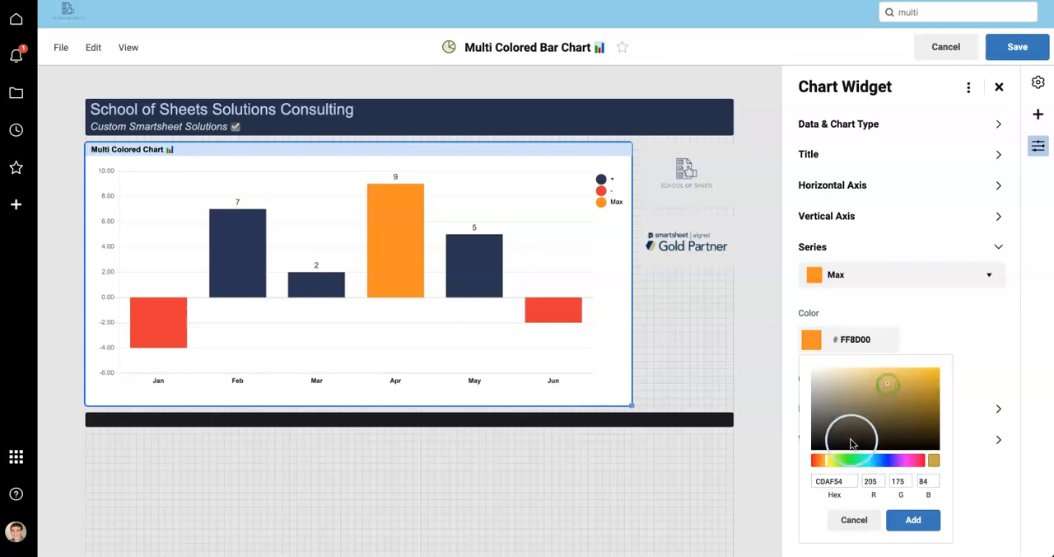
pyautogui.moveTo(888, 382); pyautogui.dragTo(902, 373)
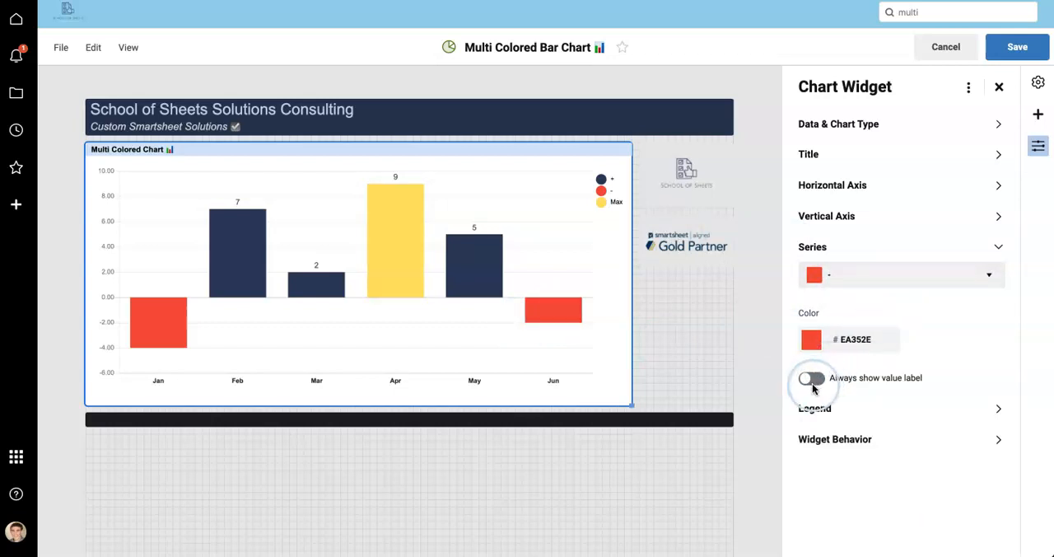
pyautogui.click(811, 379)
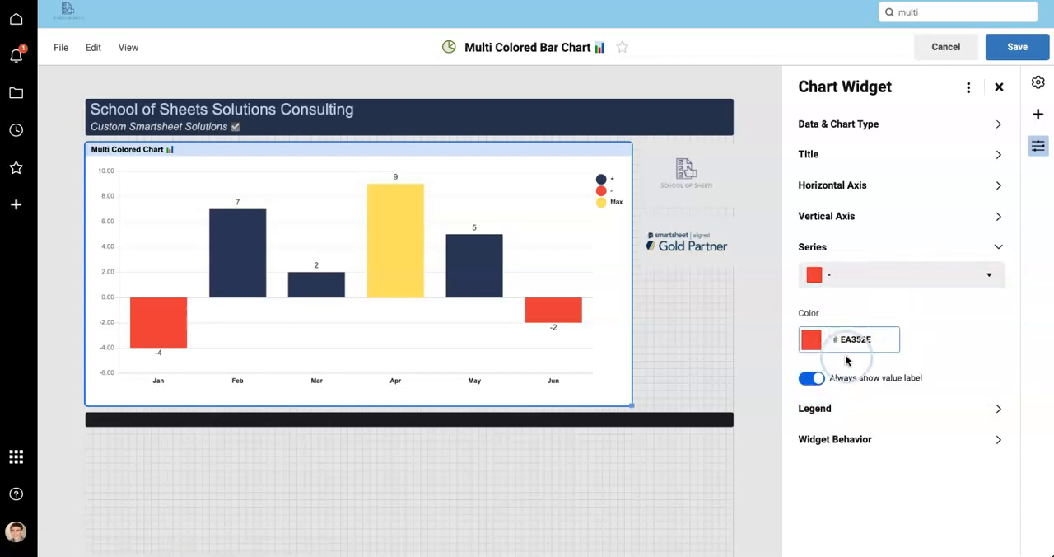
pyautogui.write('AA1010')
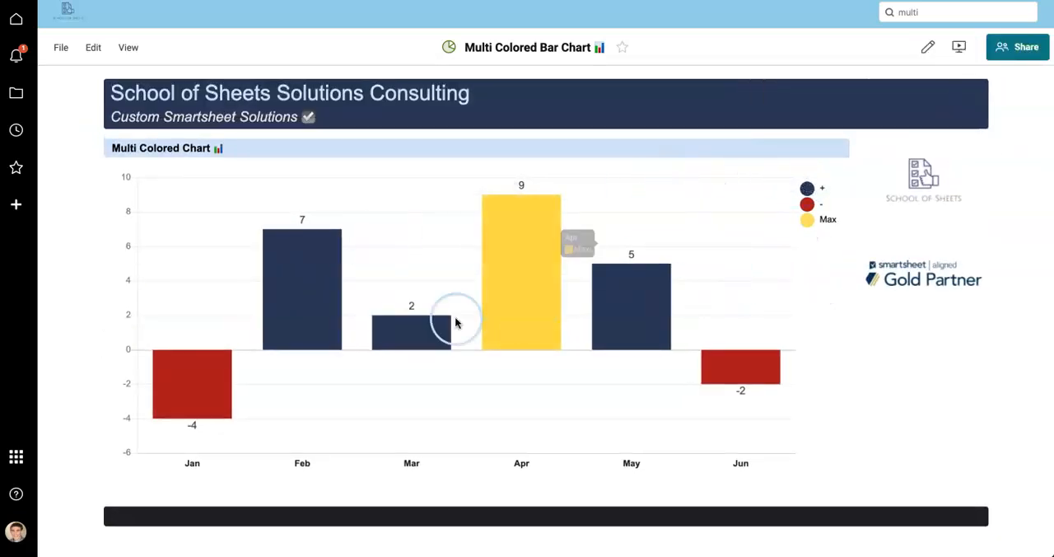
pyautogui.moveTo(713, 412)
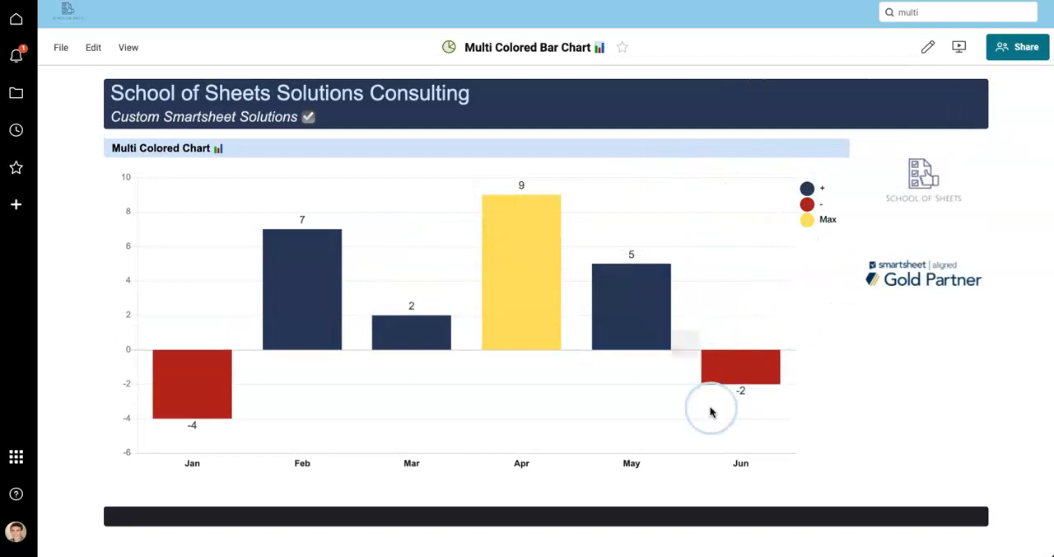
pyautogui.moveTo(750, 135)
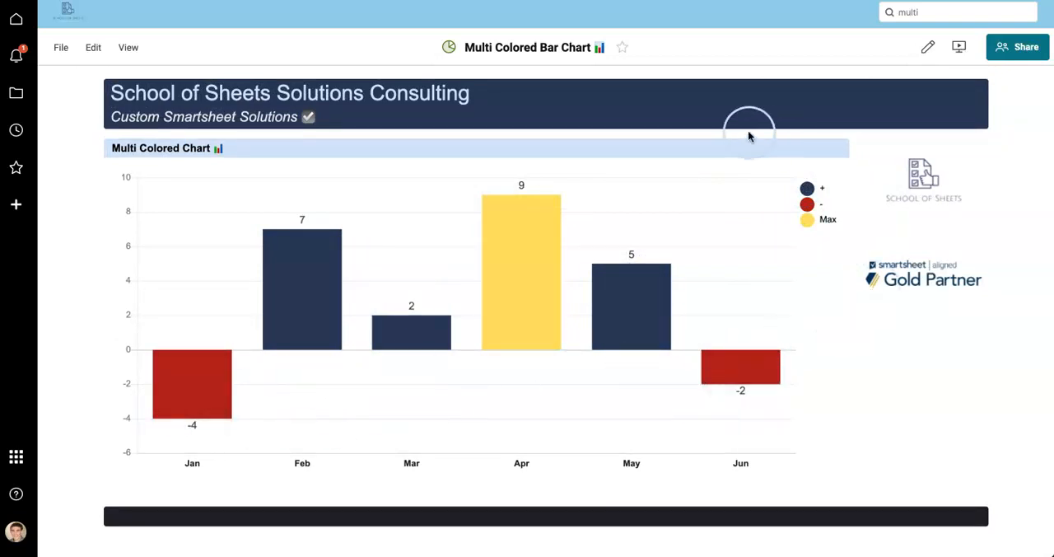
pyautogui.moveTo(928, 46)
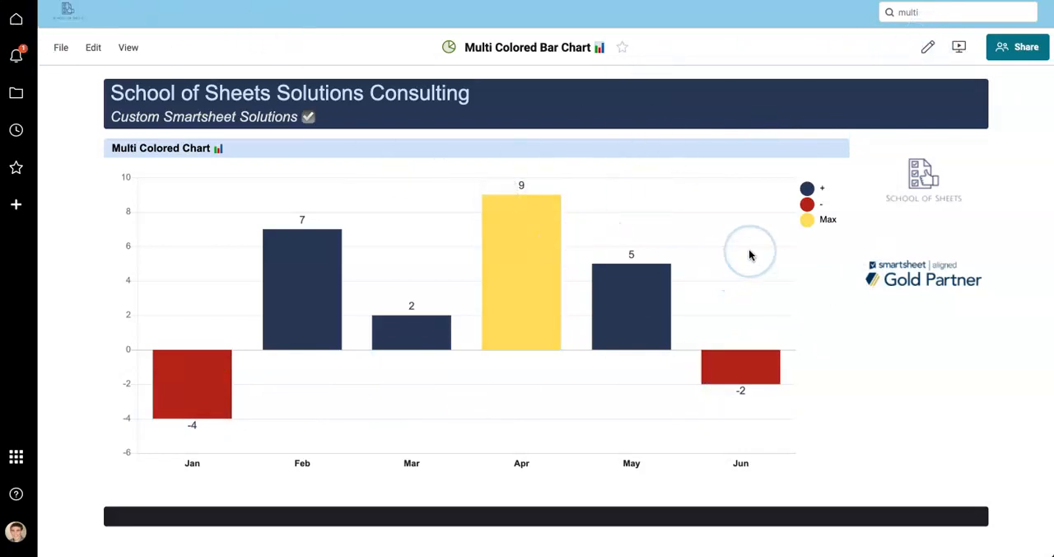
pyautogui.moveTo(645, 158)
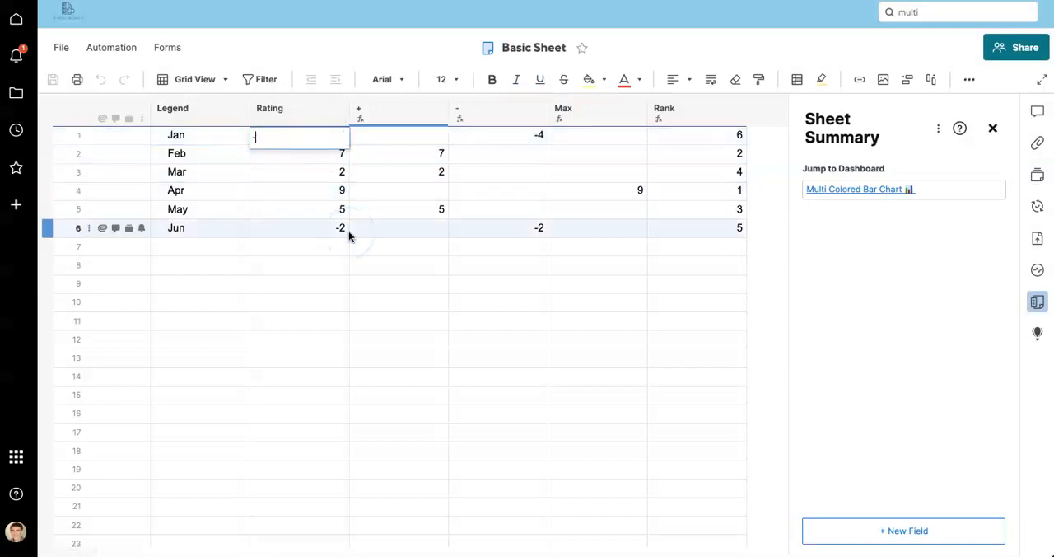
# - Enter new ratings in Basic Sheet, including Jan −120 and Jun 235
pyautogui.write('-120')
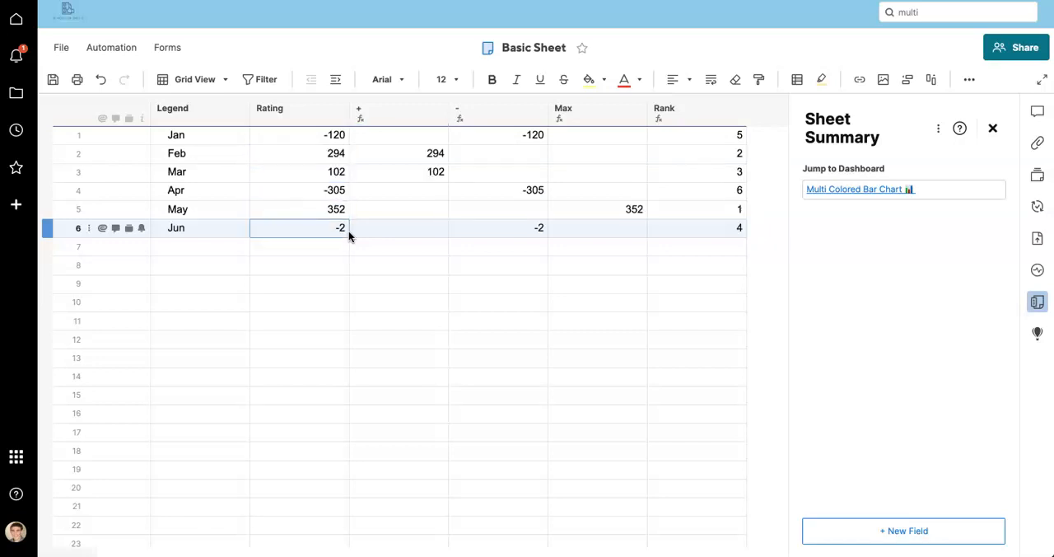
pyautogui.write('235')
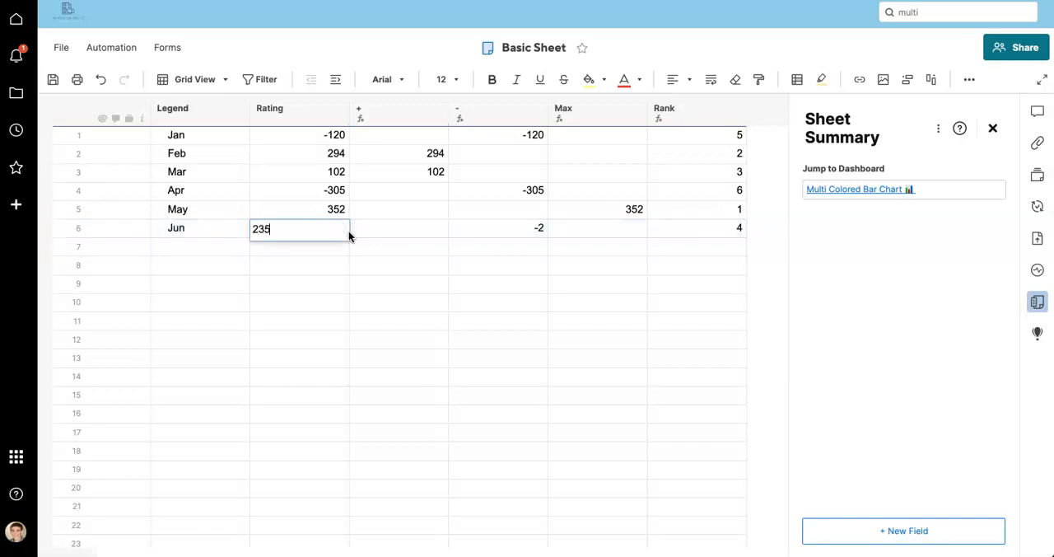
pyautogui.press('Enter')
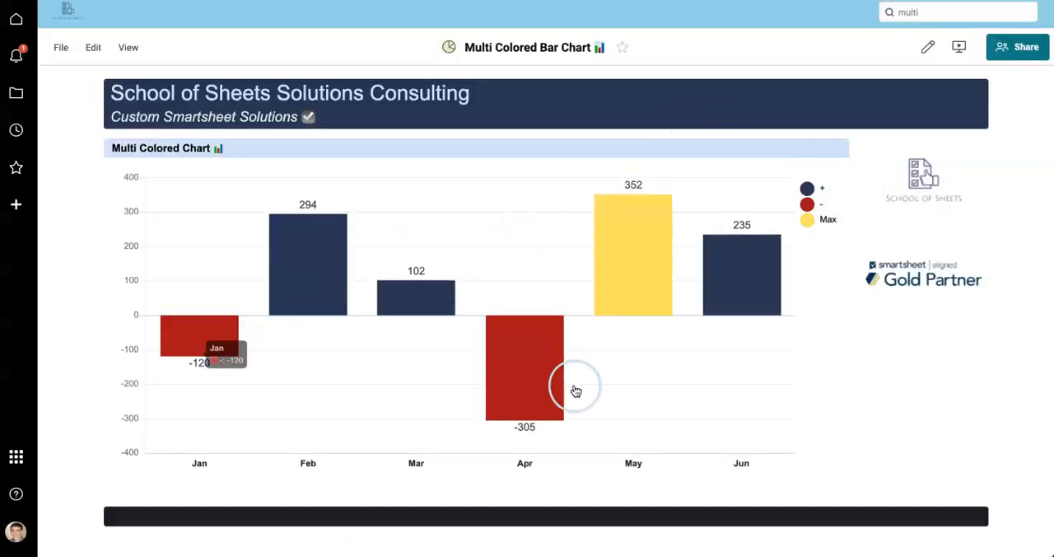
pyautogui.moveTo(446, 288)
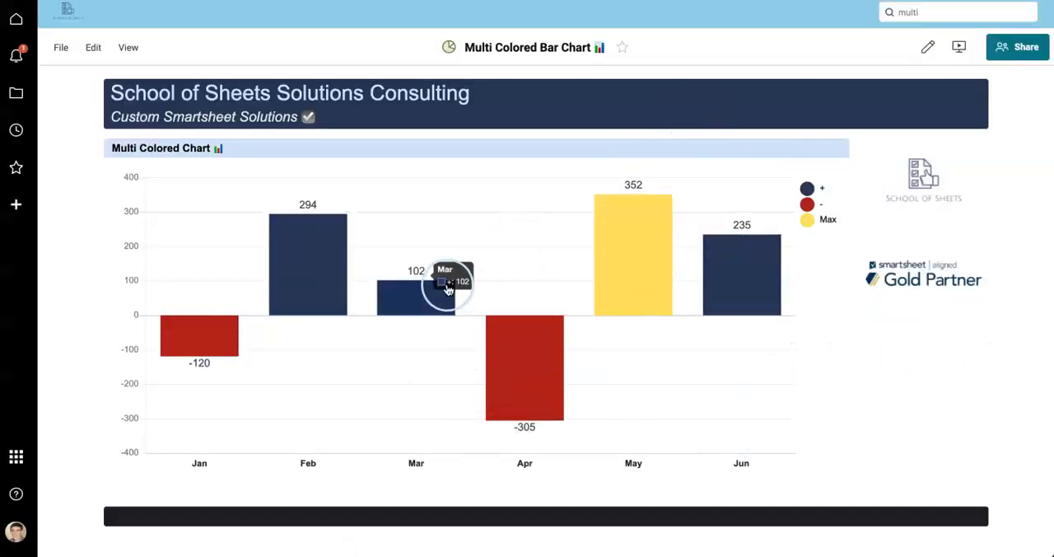
pyautogui.moveTo(666, 153)
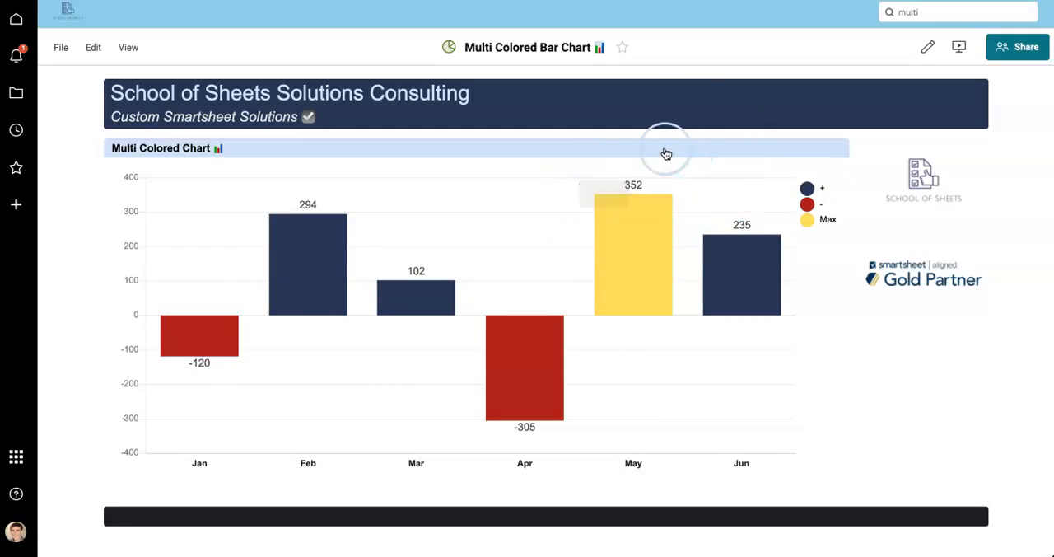
pyautogui.moveTo(642, 248)
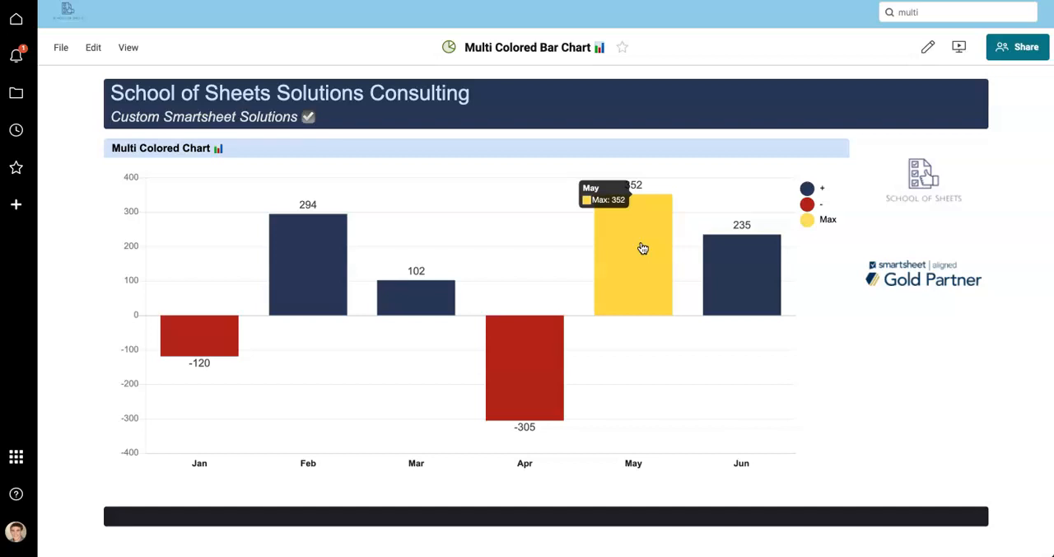
pyautogui.moveTo(925, 395)
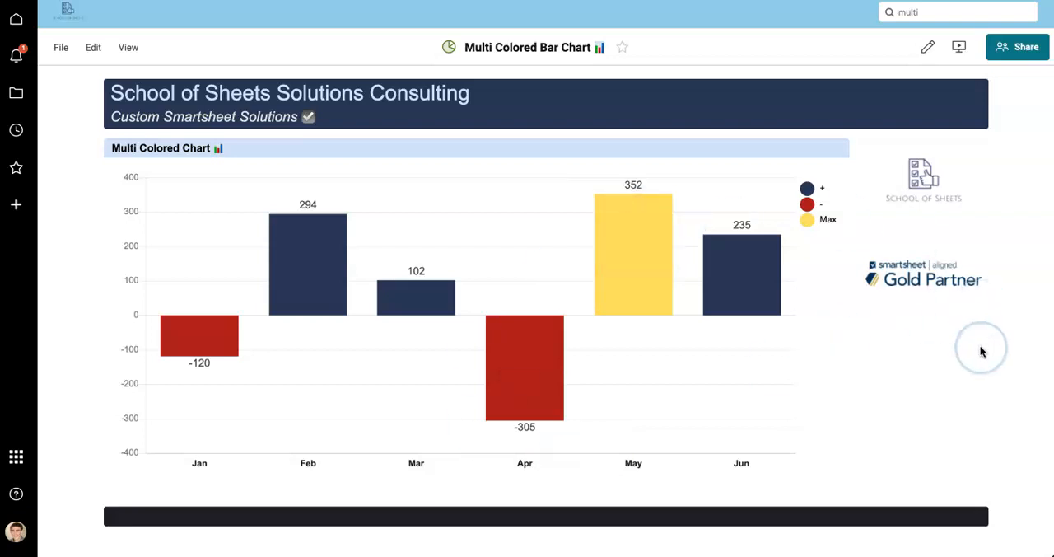
pyautogui.moveTo(982, 352)
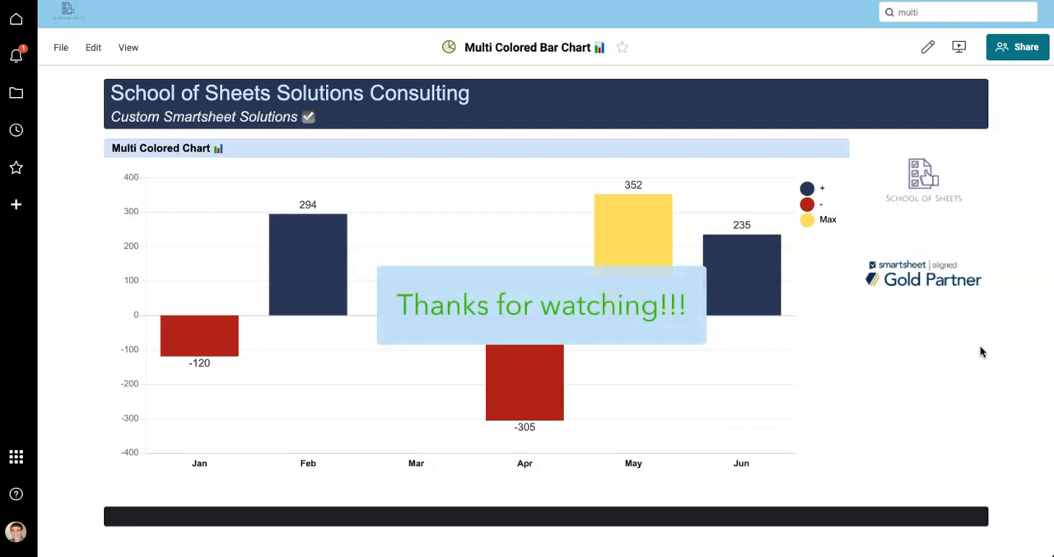
pyautogui.click(710, 115)
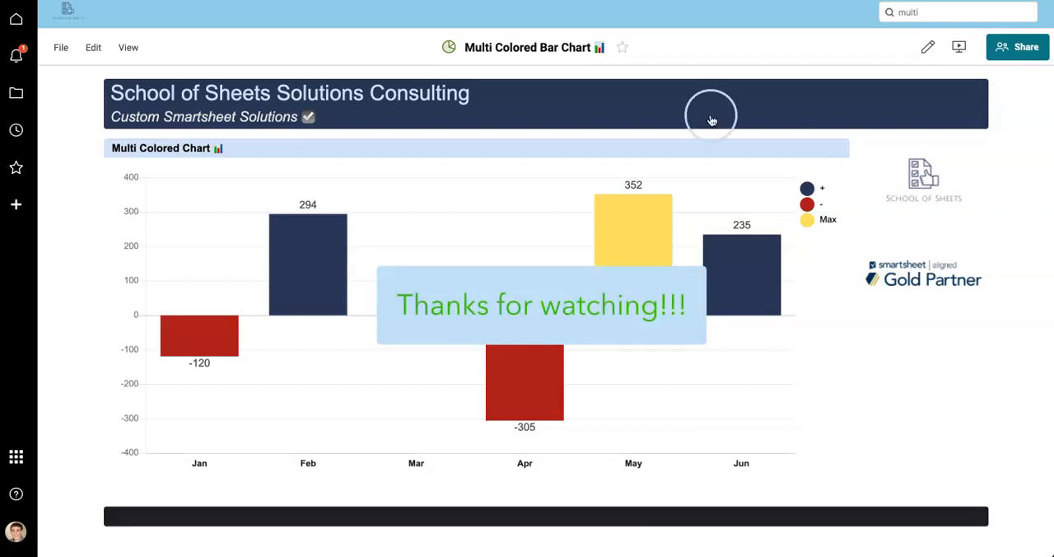